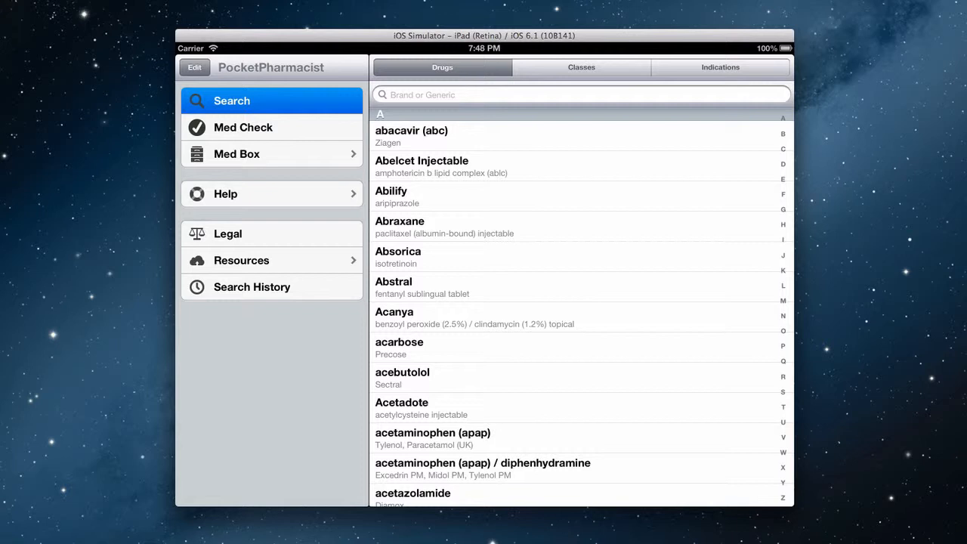
mouse_move(349, 130)
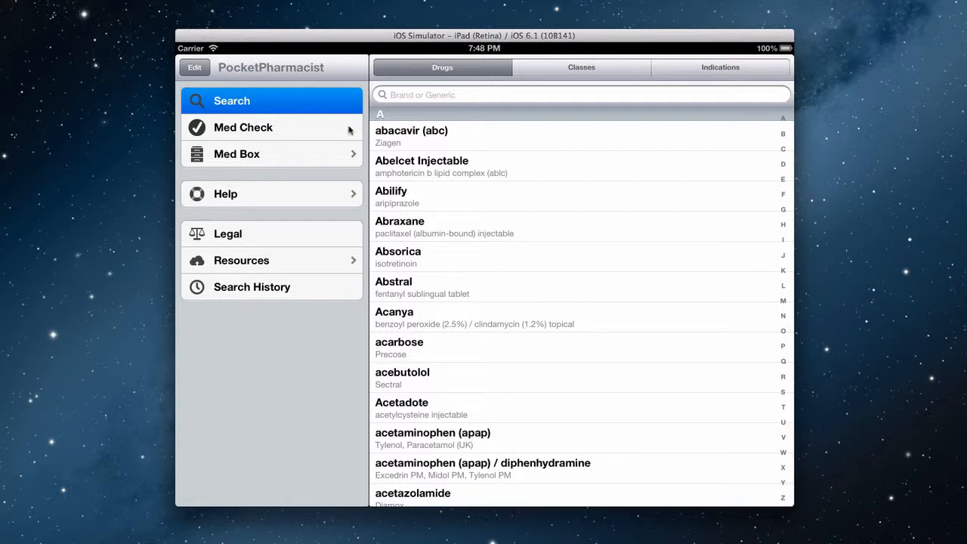
- Open the Med Box from the main menu to see the saved profiles
left_click(236, 153)
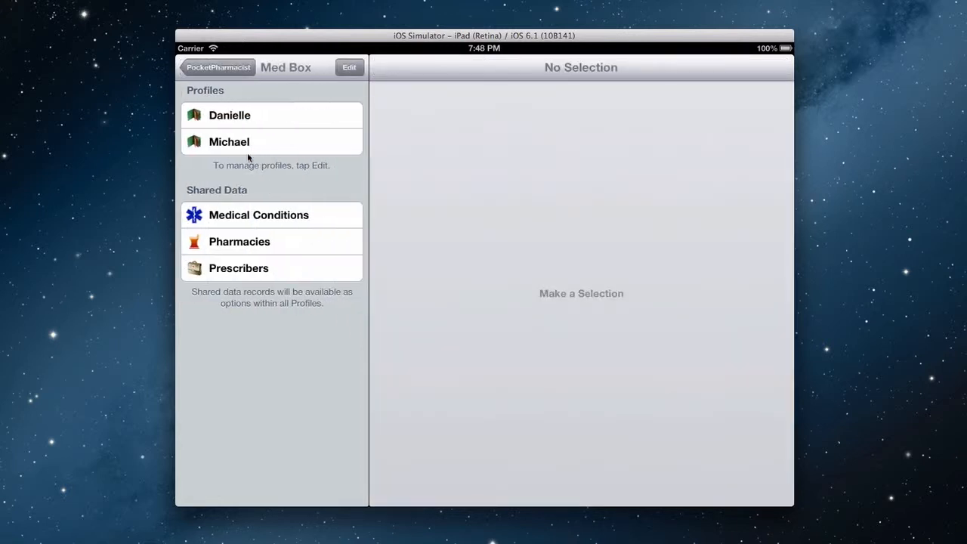
mouse_move(270, 143)
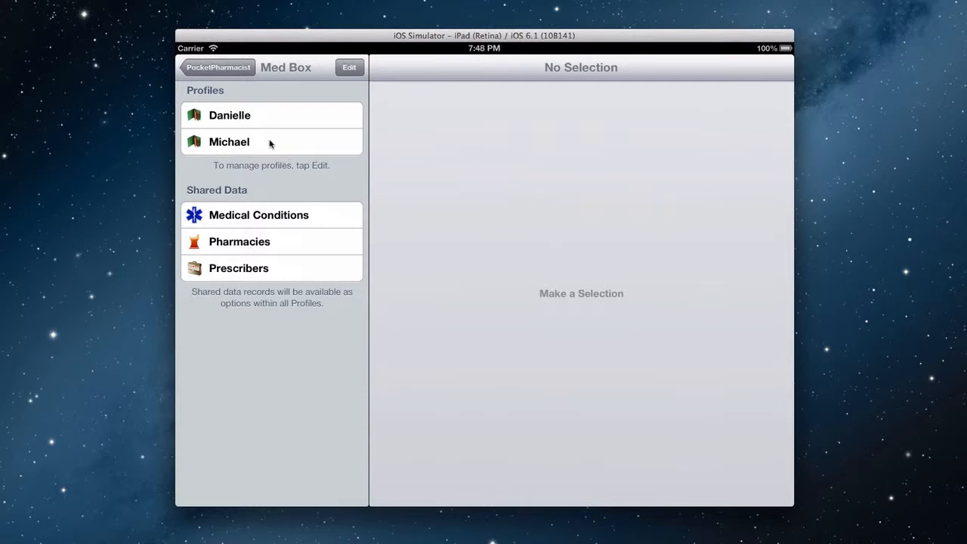
mouse_move(291, 264)
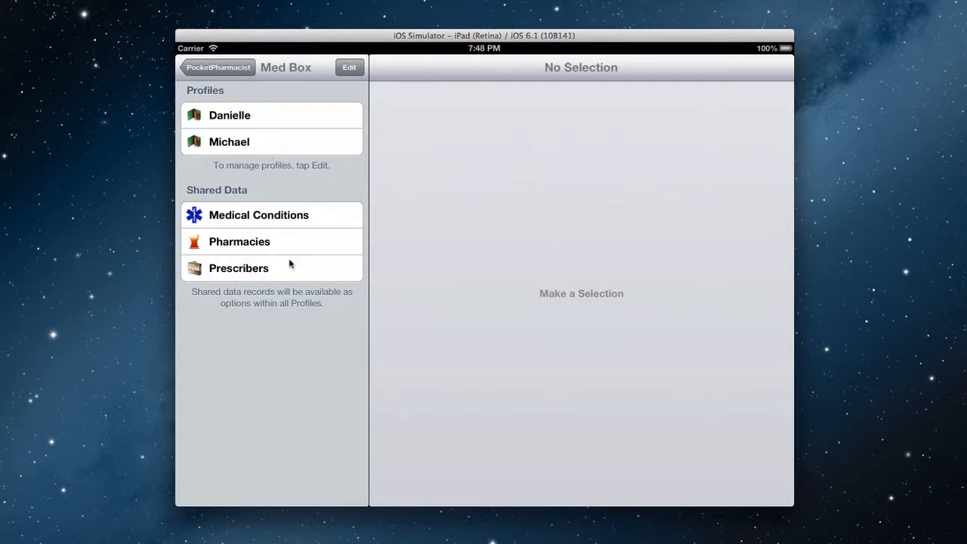
mouse_move(367, 211)
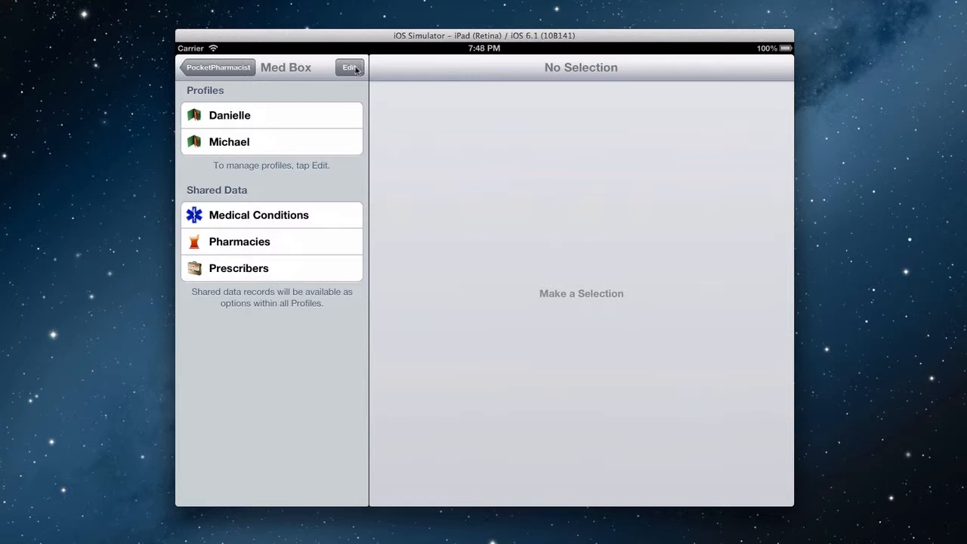
- Add a new profile named 'Donna' and save it
left_click(349, 67)
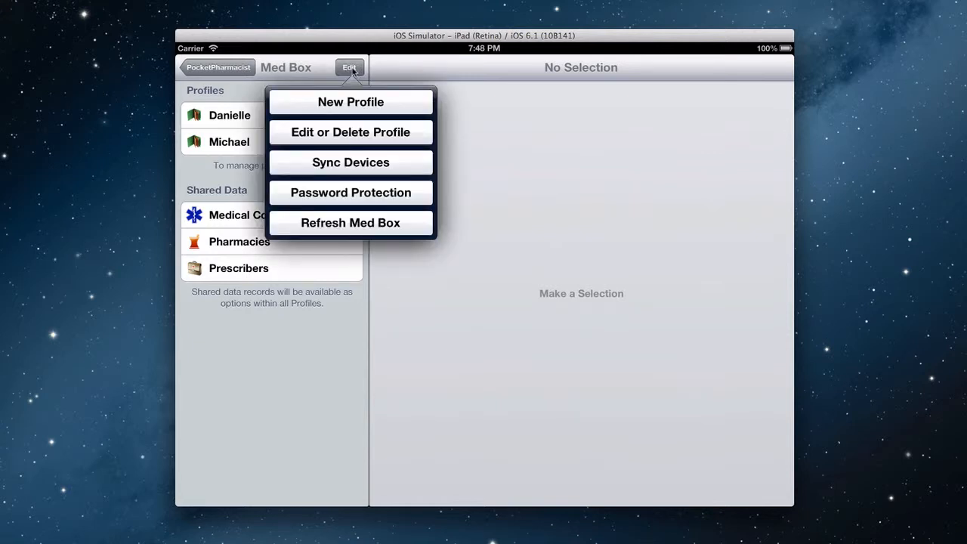
left_click(350, 102)
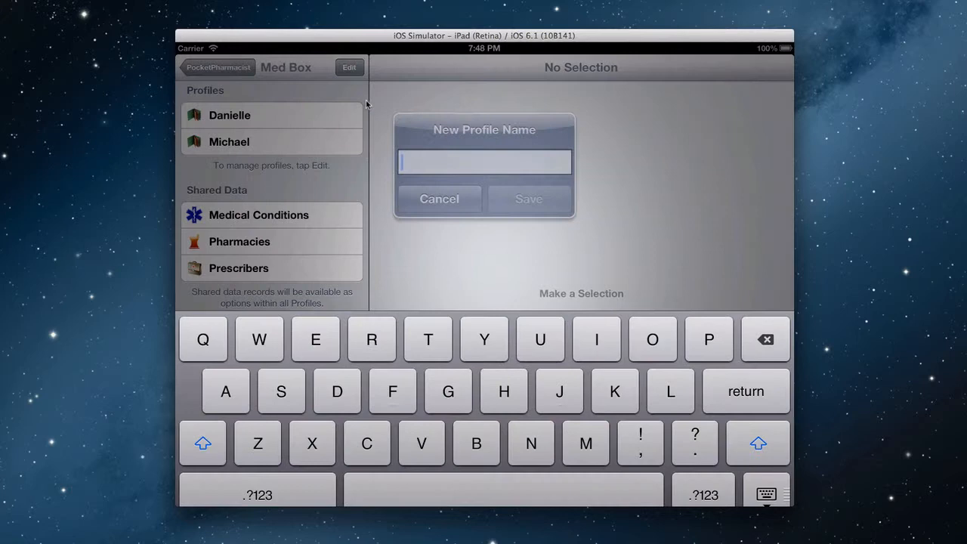
type("Donna")
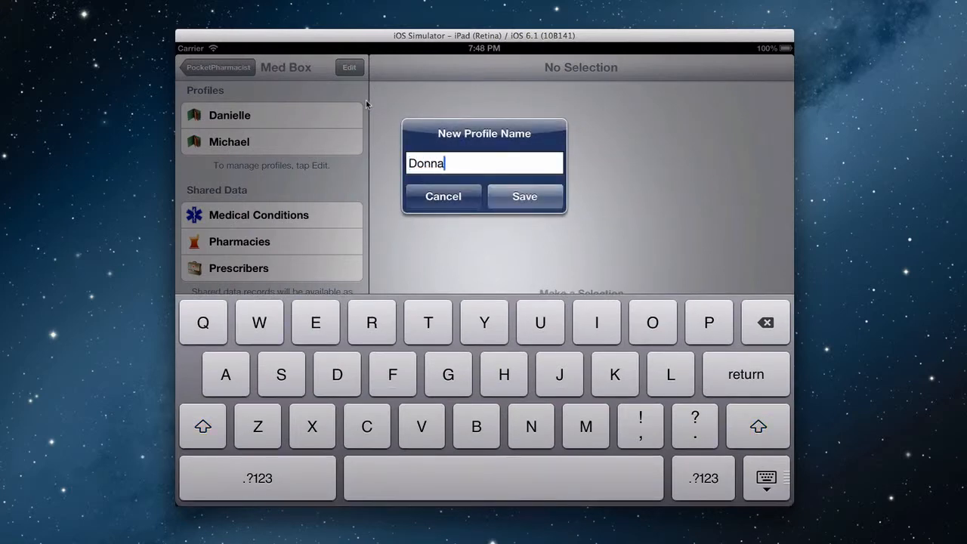
left_click(525, 197)
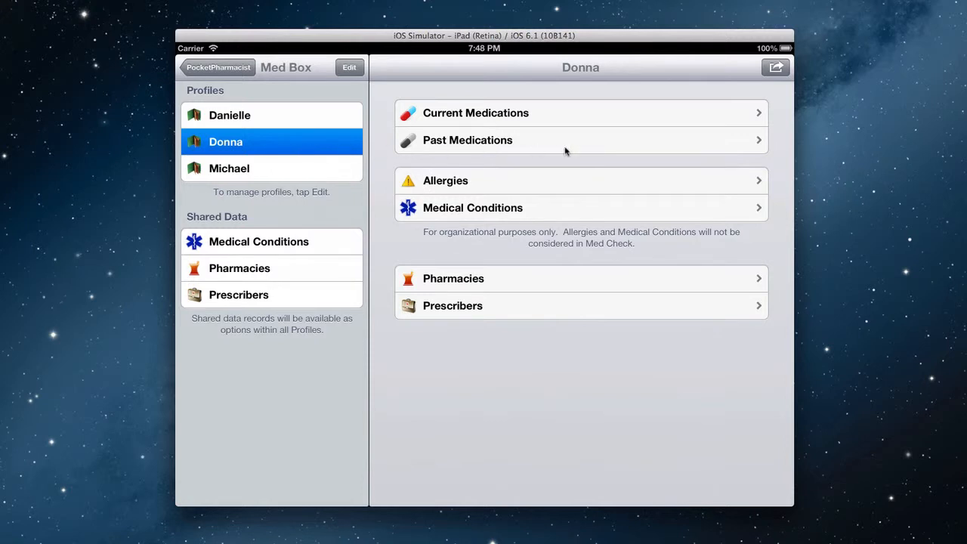
mouse_move(570, 153)
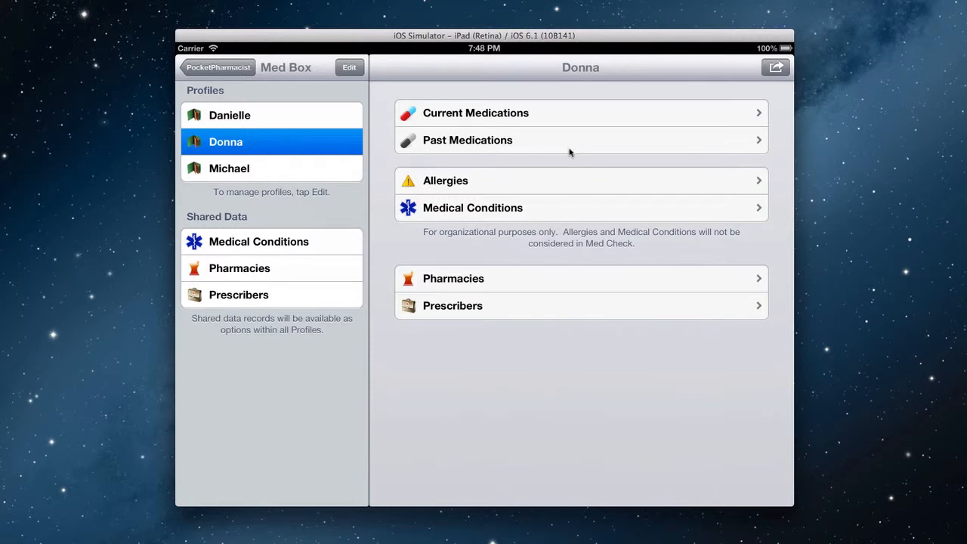
mouse_move(354, 104)
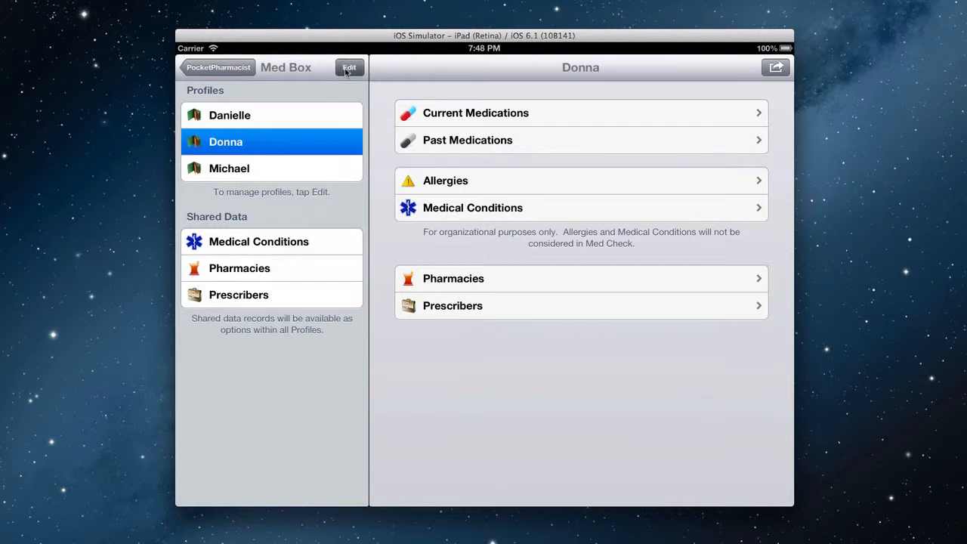
- Remove the Donna profile through Edit or Delete Profile
left_click(349, 67)
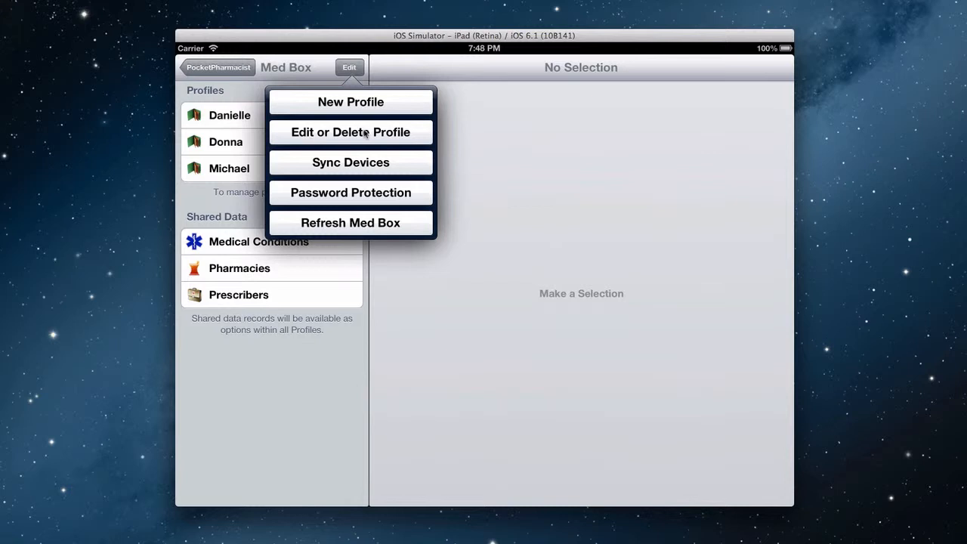
left_click(350, 132)
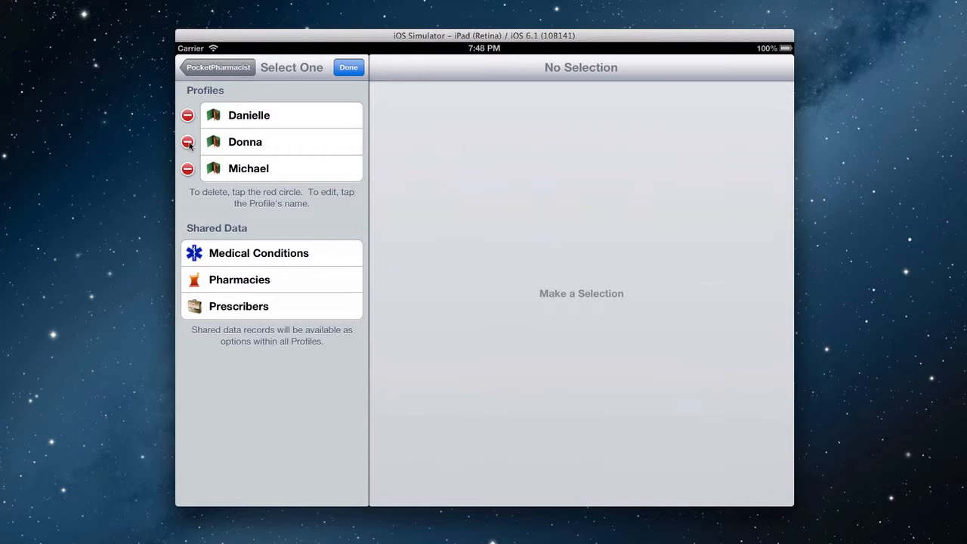
left_click(187, 142)
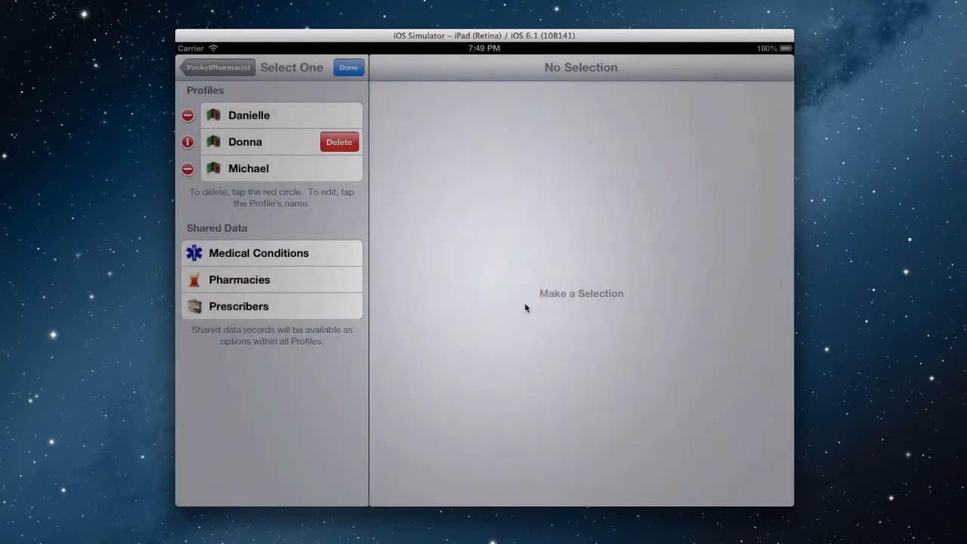
left_click(348, 67)
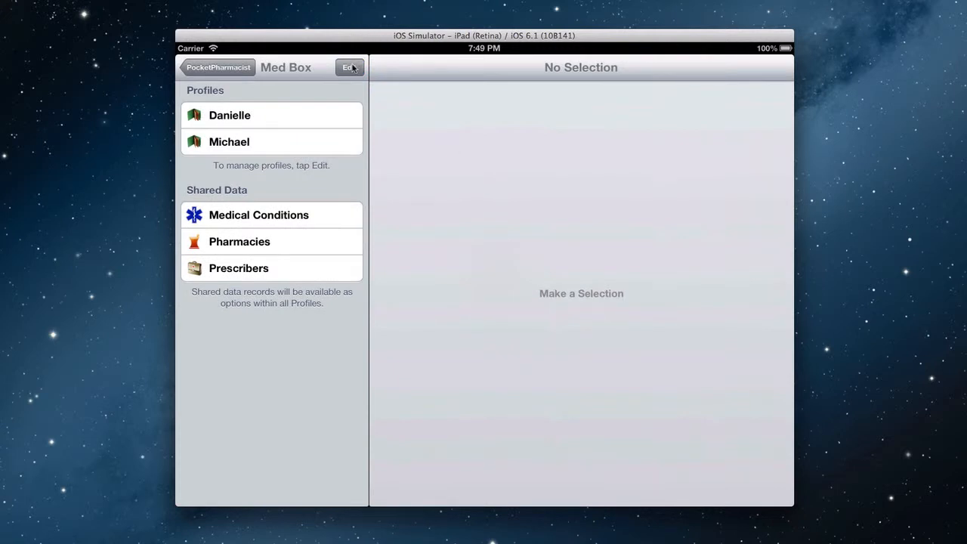
- Rename the Michael profile to 'Mike' and finish editing profiles
left_click(349, 68)
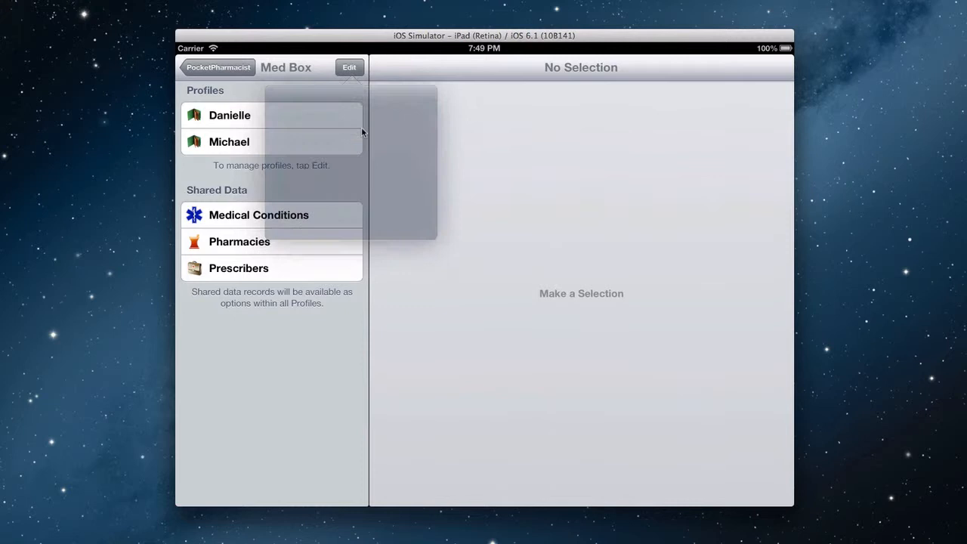
left_click(349, 67)
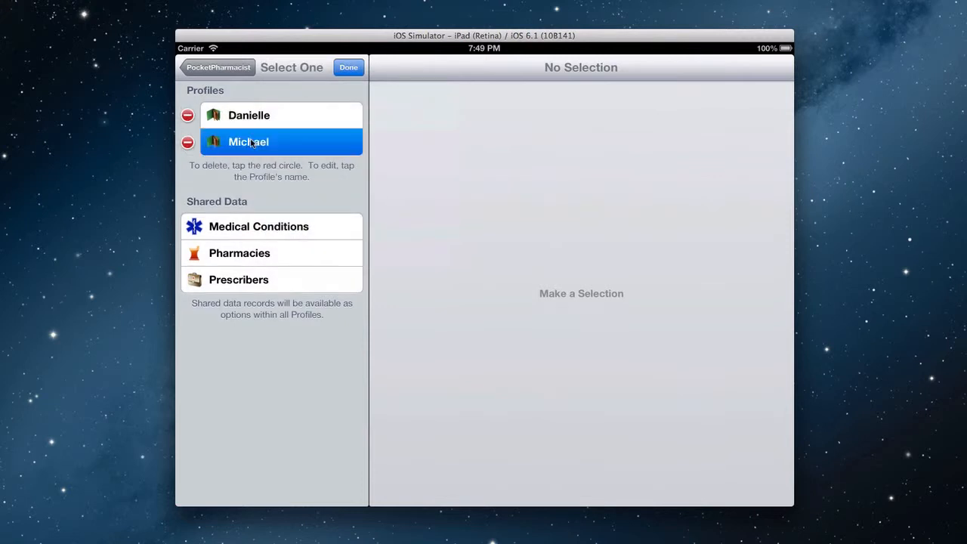
left_click(248, 142)
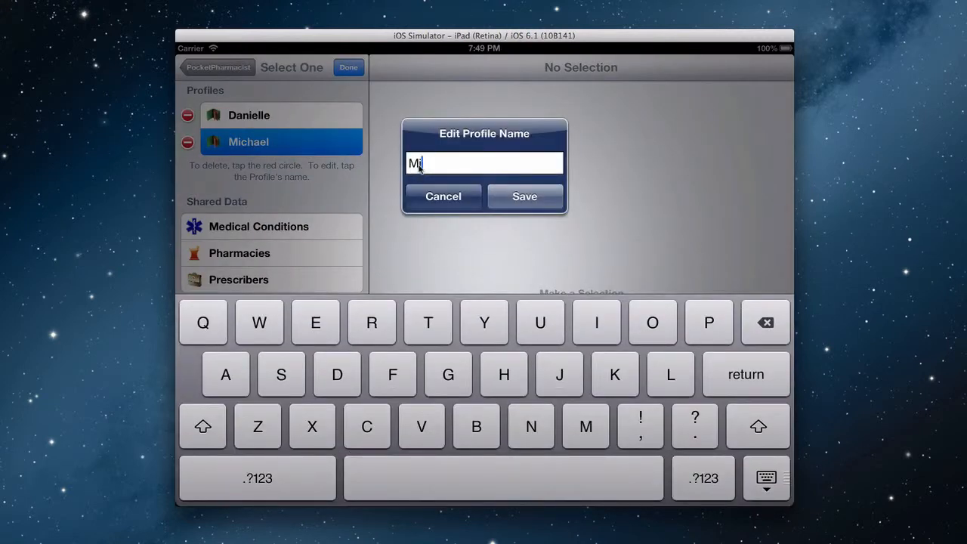
left_click(443, 196)
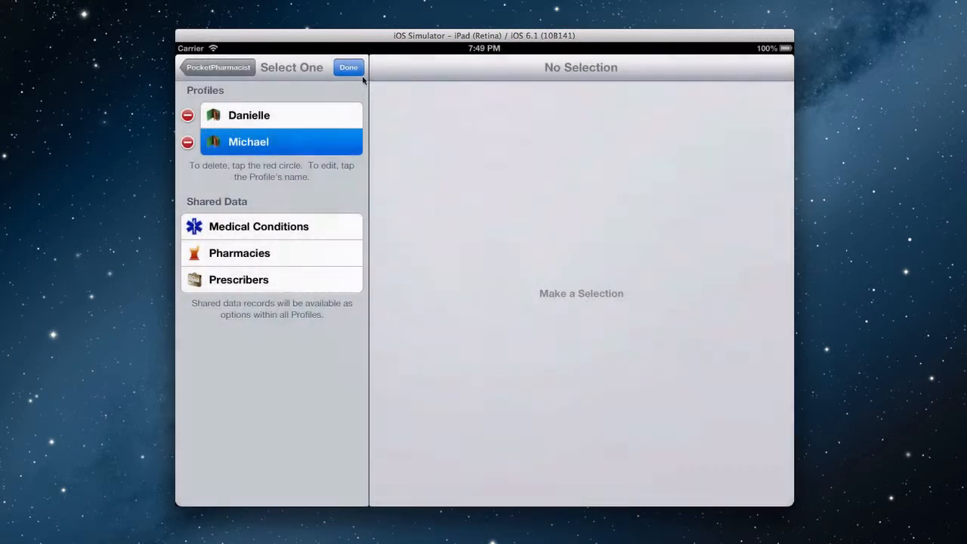
left_click(349, 68)
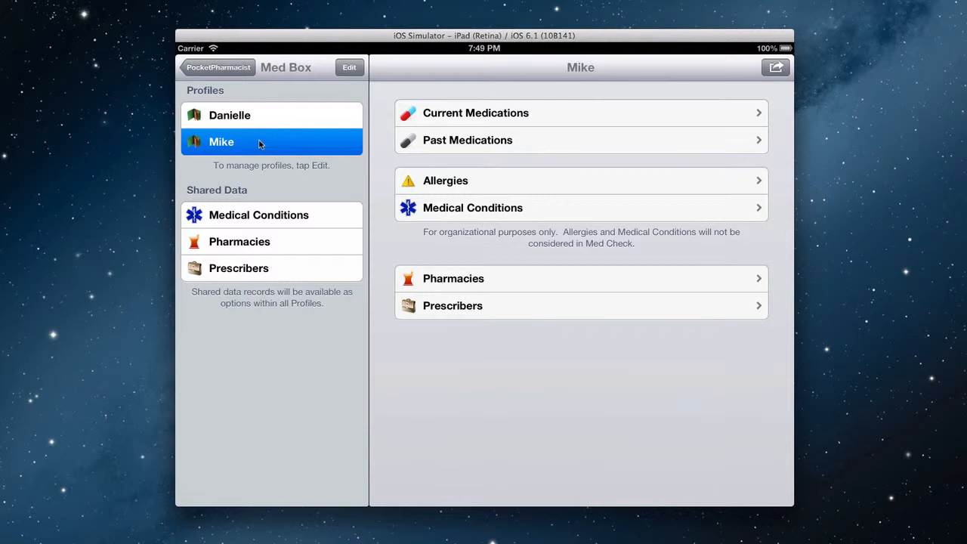
mouse_move(611, 119)
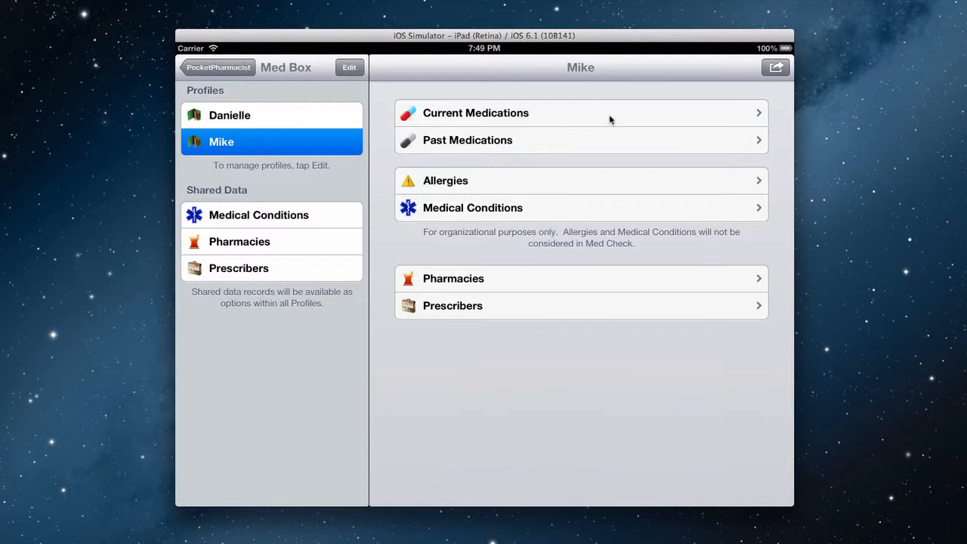
mouse_move(631, 202)
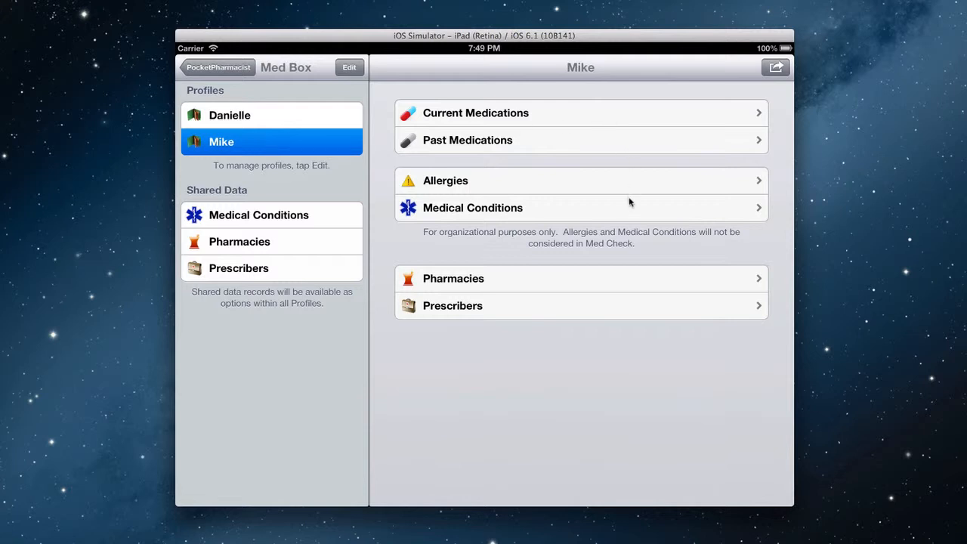
mouse_move(648, 304)
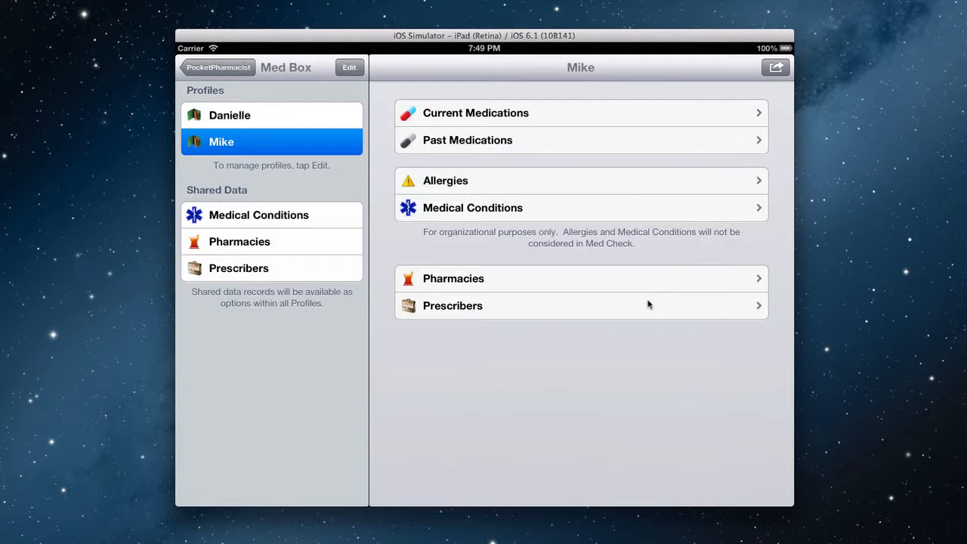
mouse_move(590, 116)
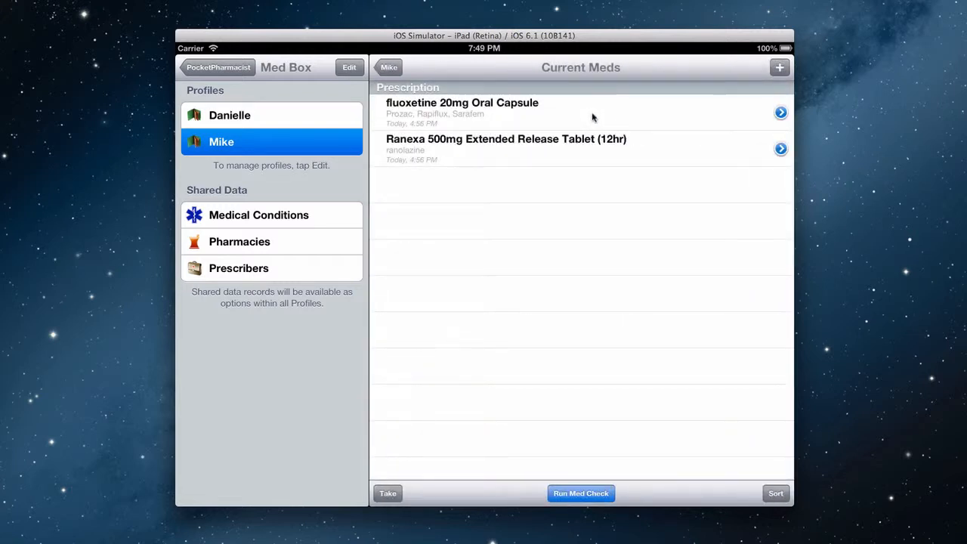
mouse_move(665, 130)
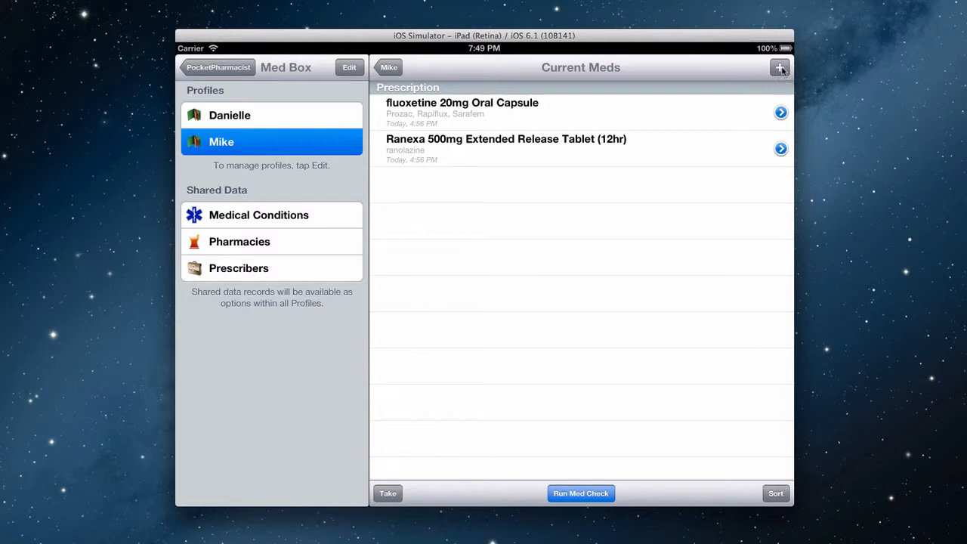
- Start a new medication for Mike, finding metoprolol tartrate by searching 'lopressor'
left_click(780, 67)
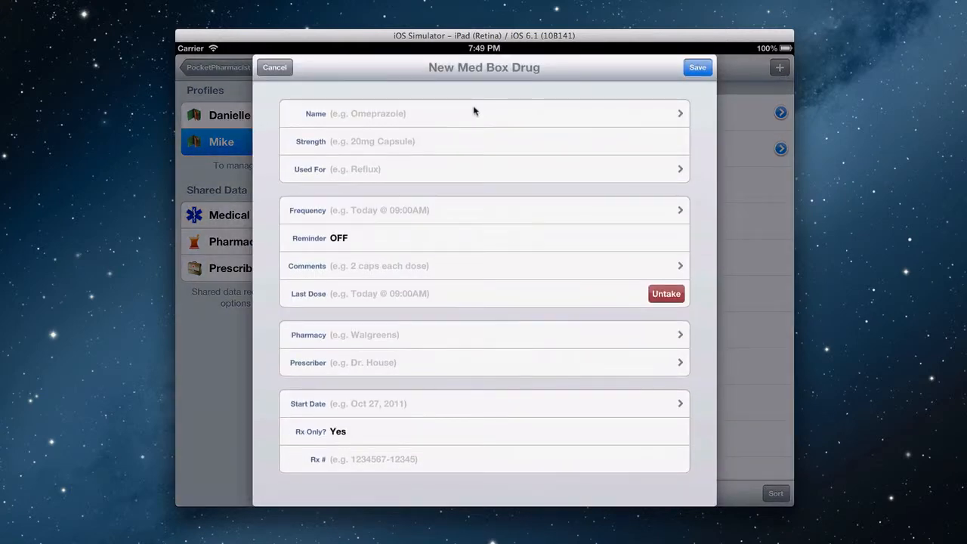
mouse_move(345, 115)
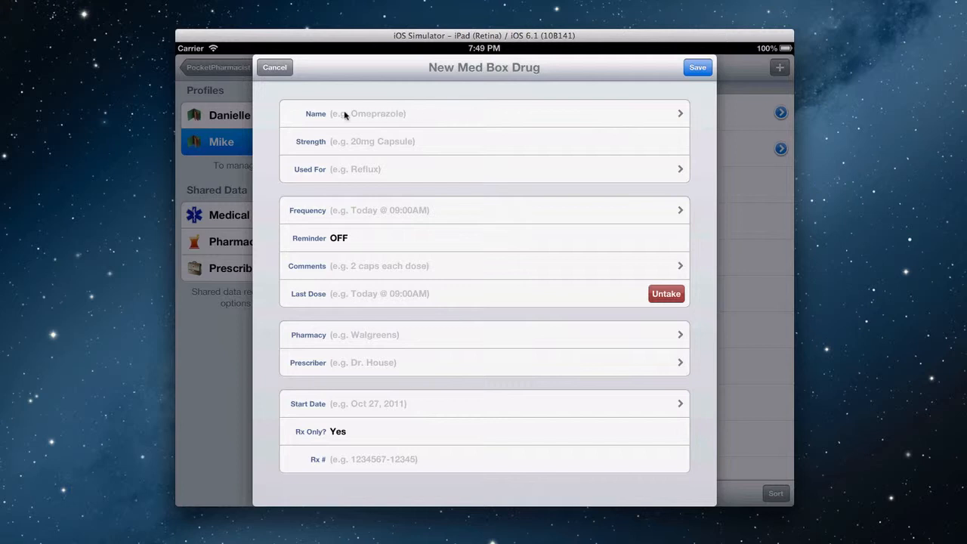
mouse_move(402, 113)
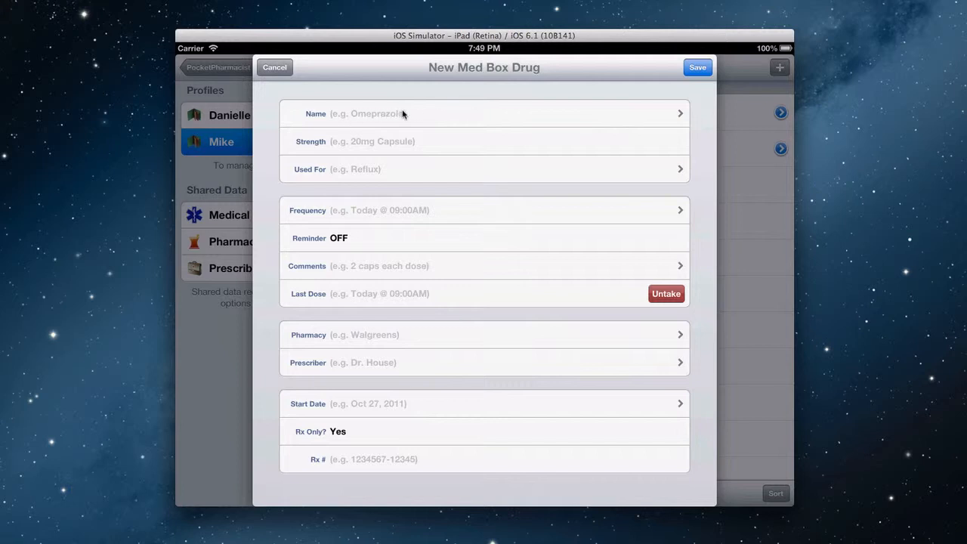
left_click(484, 114)
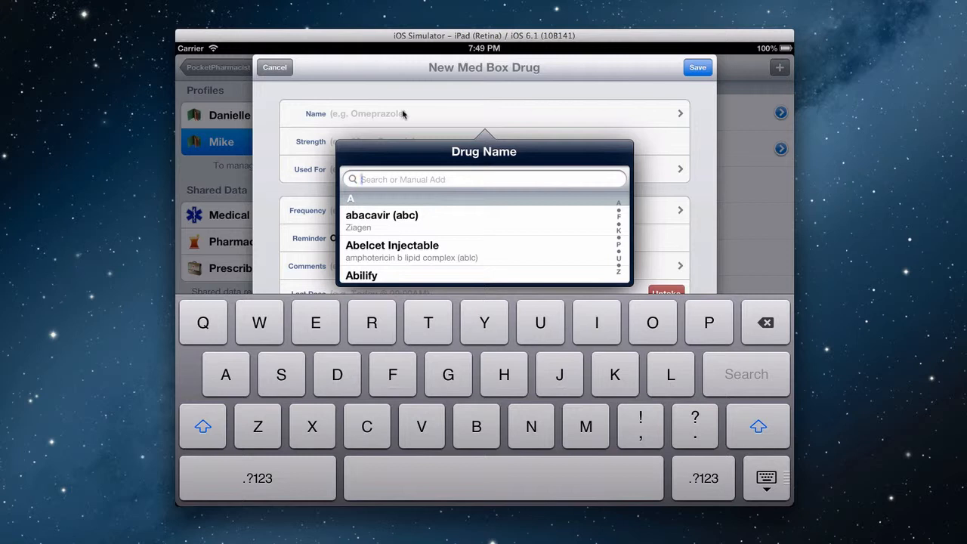
type("lop")
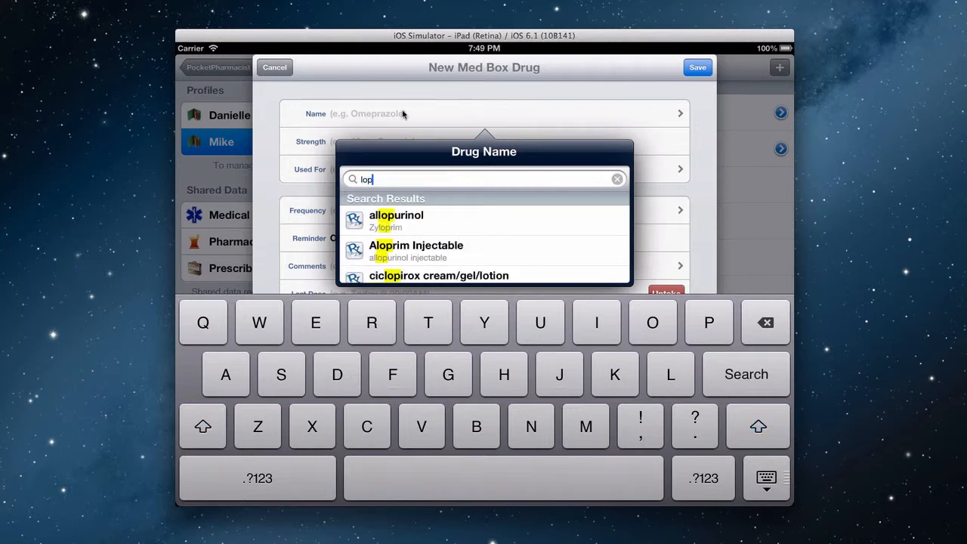
type("ressor")
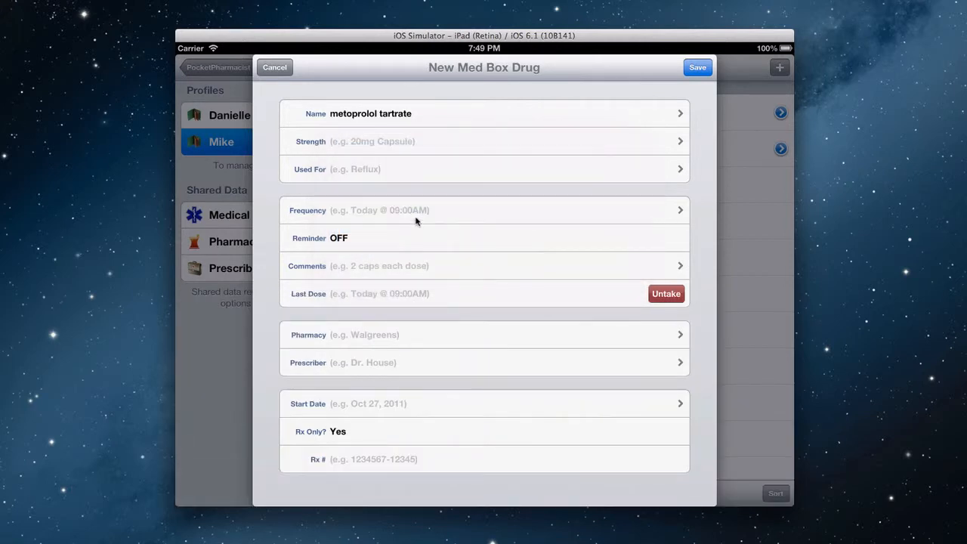
- Choose 50mg Oral Tablet as the metoprolol tartrate strength
left_click(484, 142)
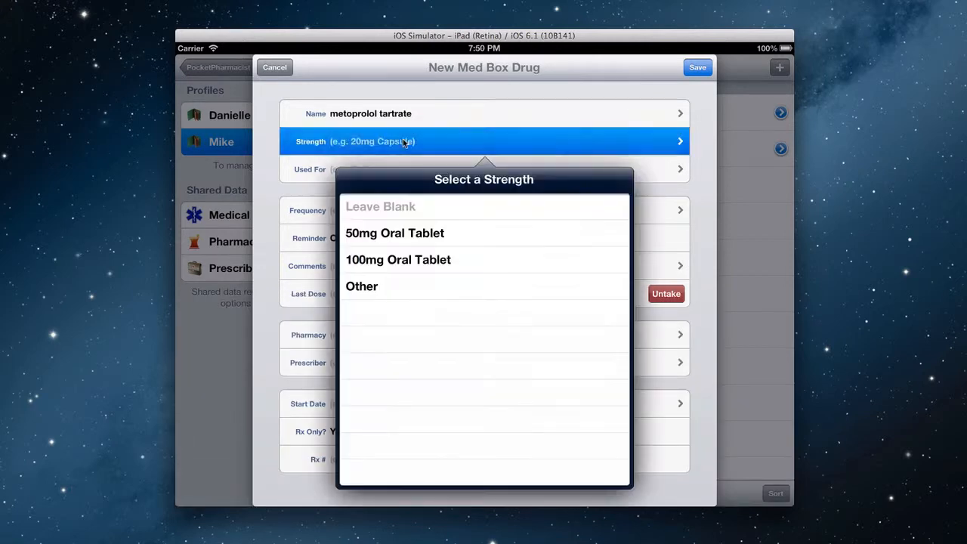
mouse_move(439, 260)
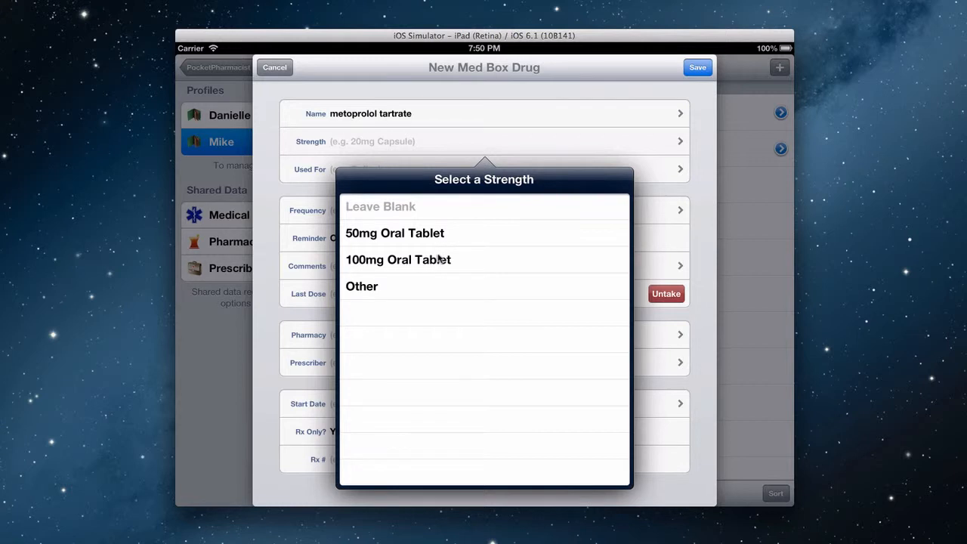
mouse_move(406, 284)
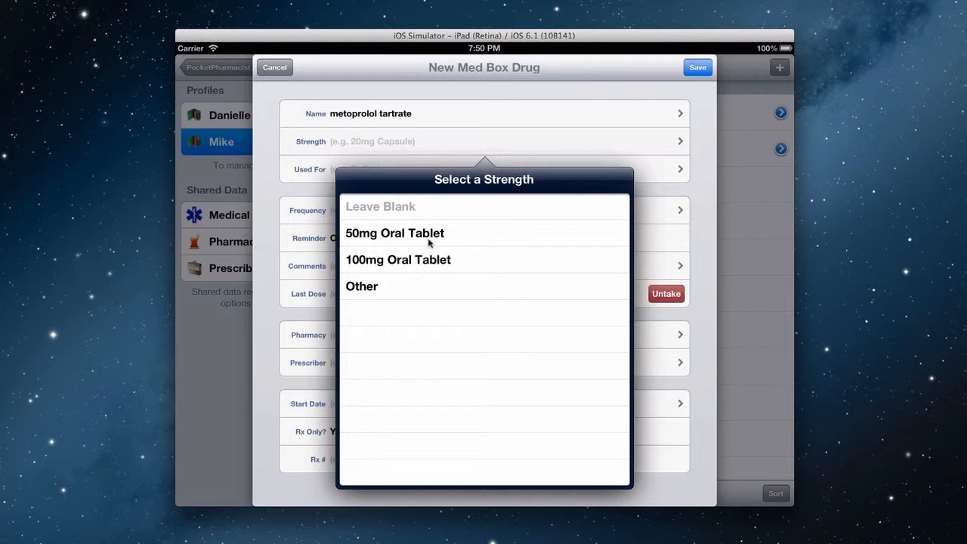
left_click(395, 233)
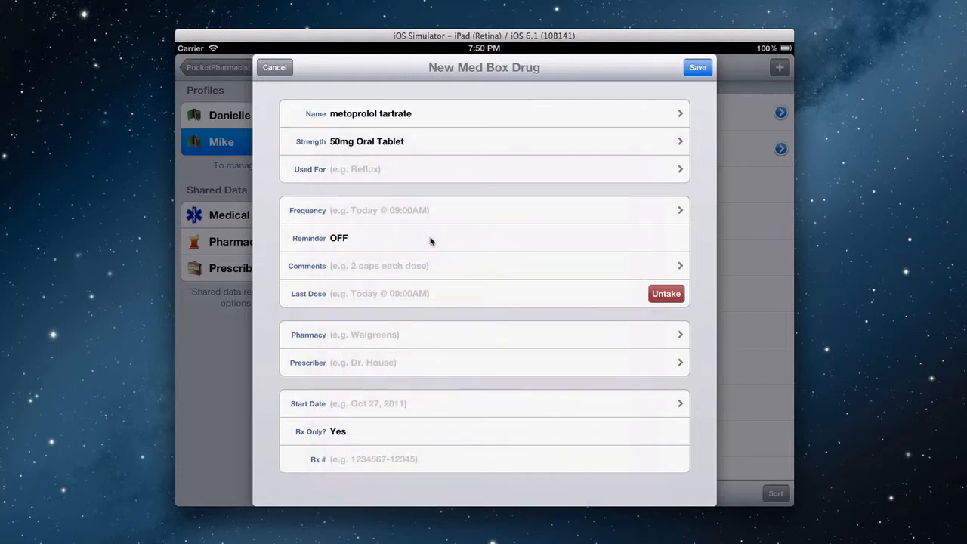
mouse_move(371, 179)
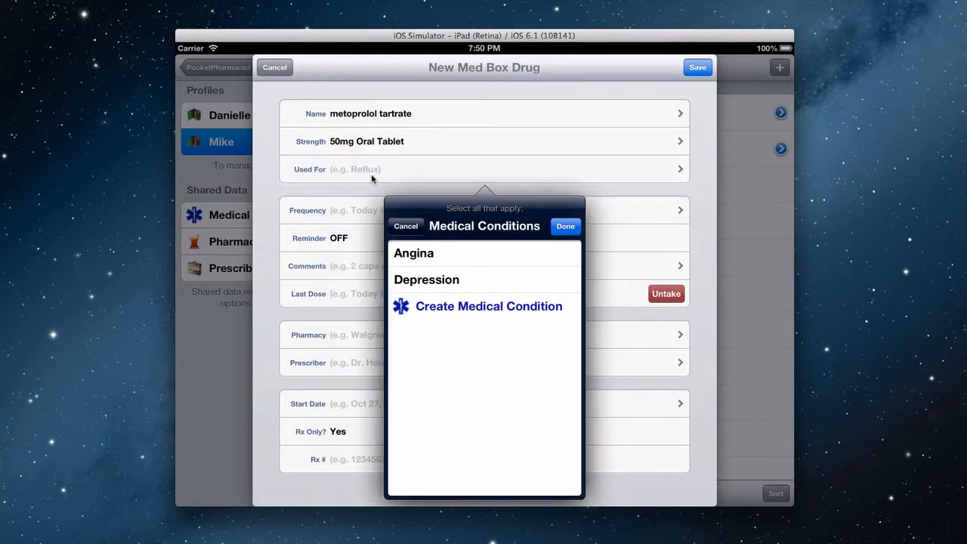
mouse_move(488, 302)
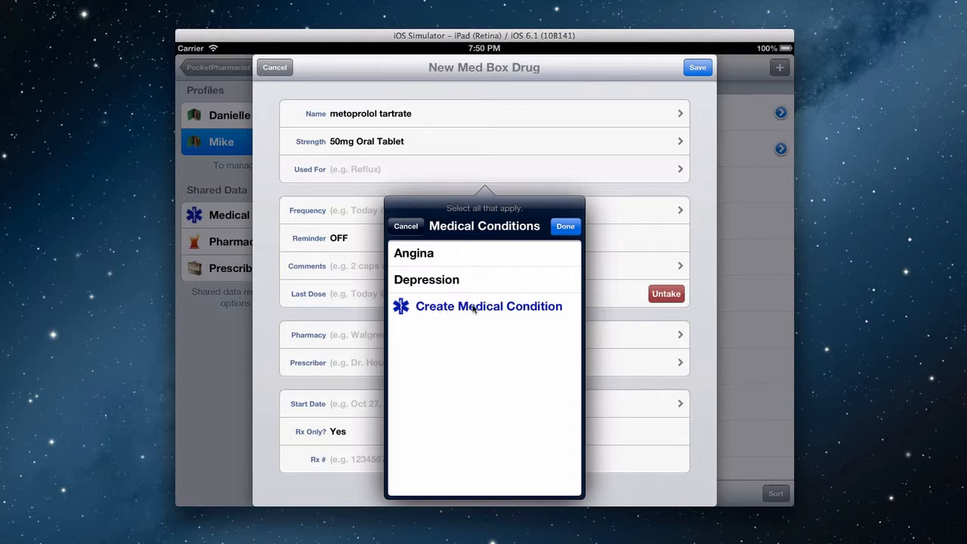
- Create a 'High Blood Pressure' condition and mark it and Angina as the drug's uses
left_click(489, 306)
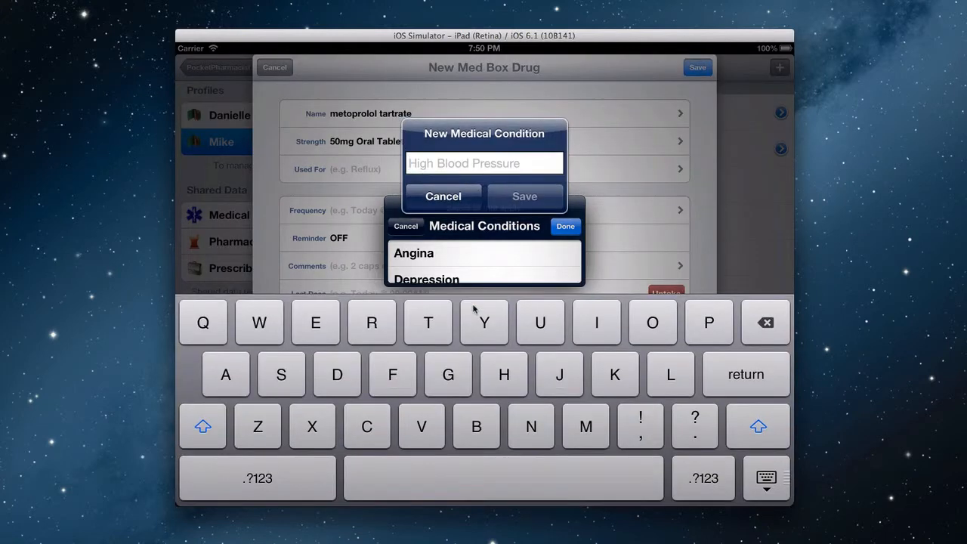
type("High")
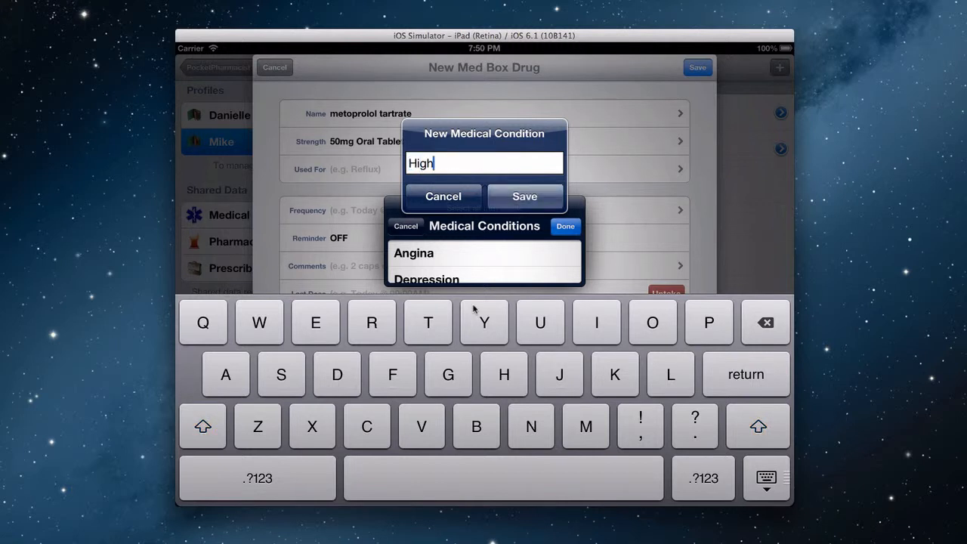
type("Blood")
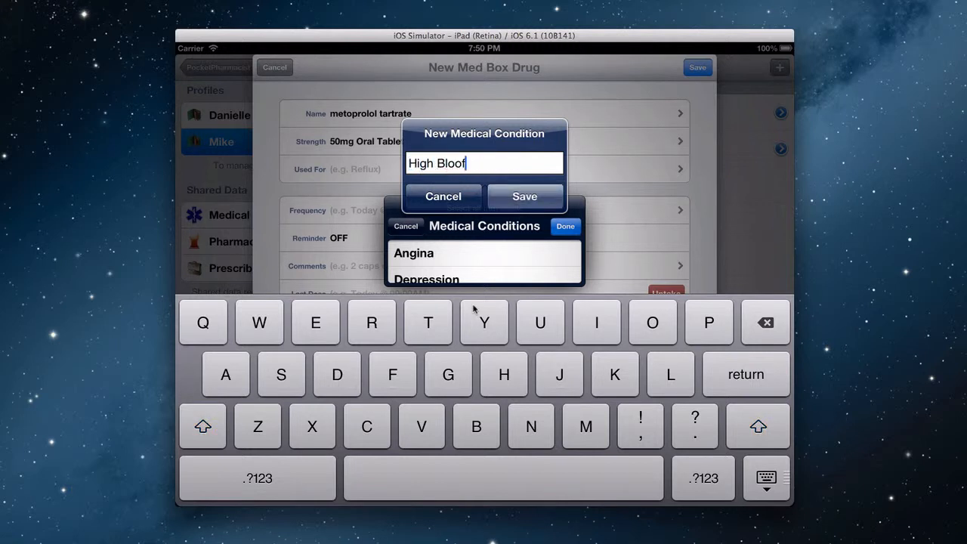
type("d Pressure")
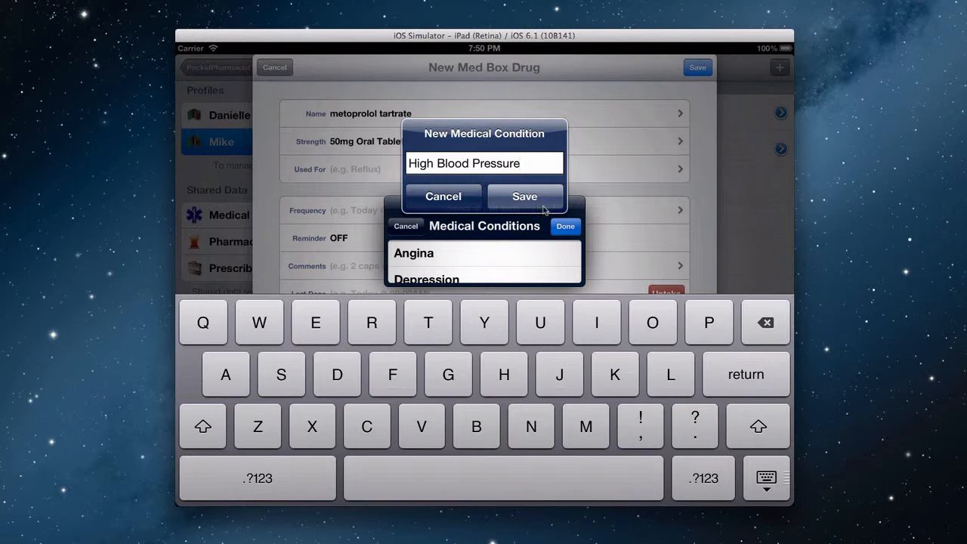
left_click(525, 196)
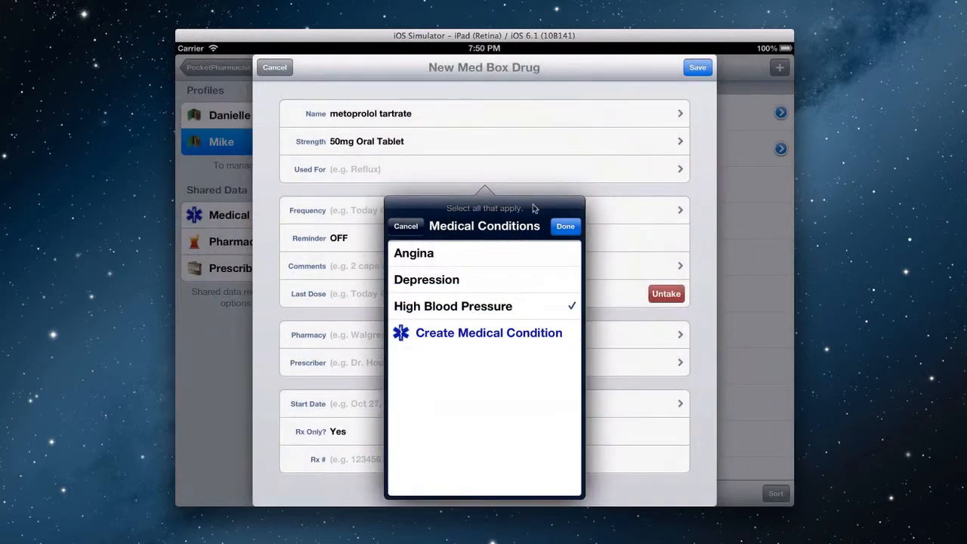
mouse_move(542, 310)
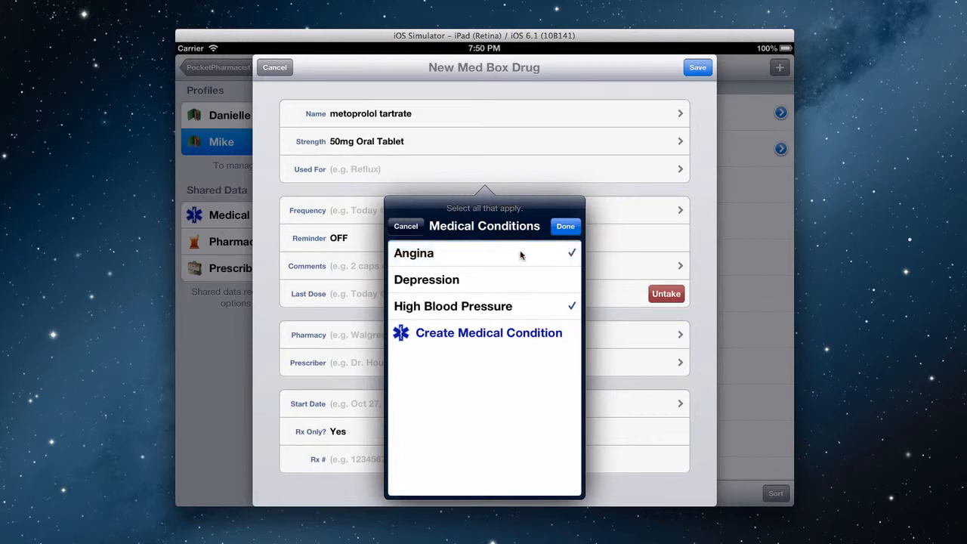
left_click(565, 226)
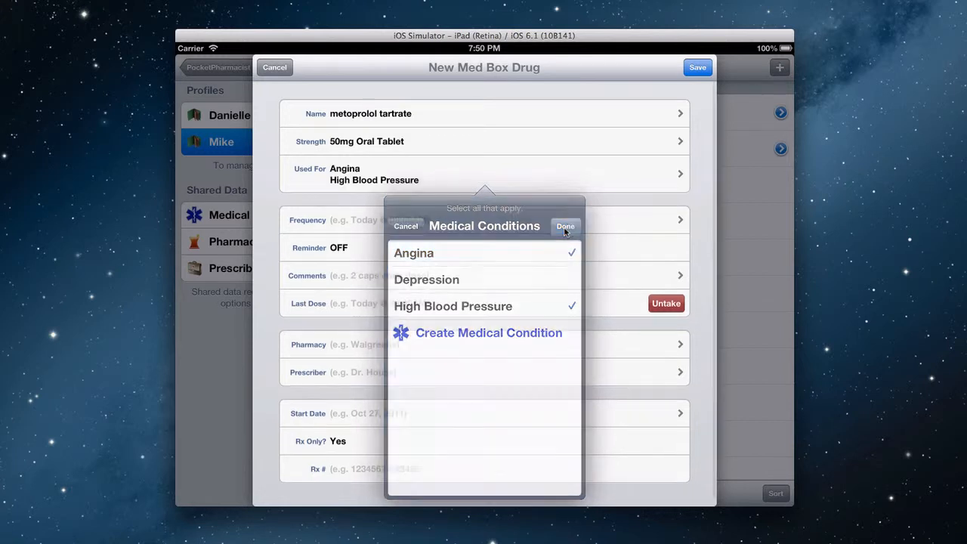
left_click(565, 226)
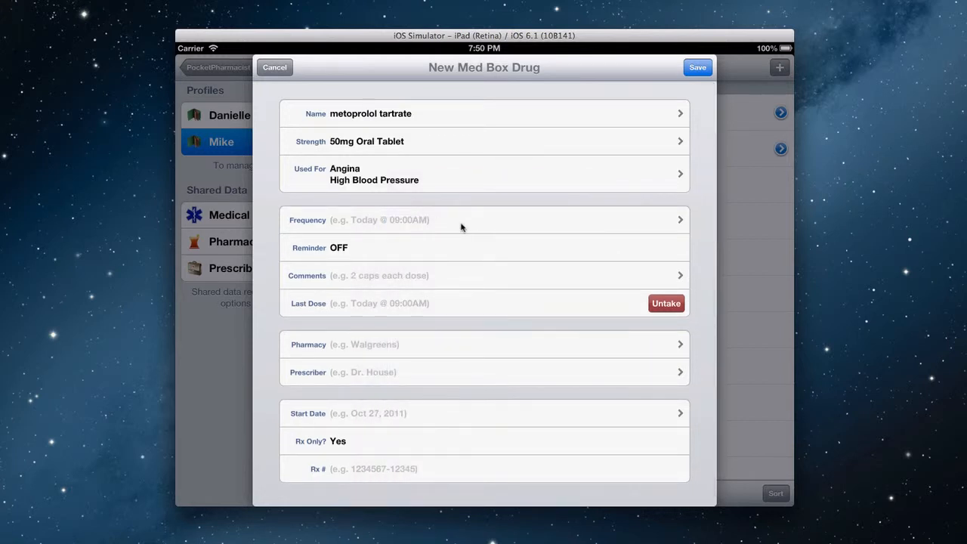
- Schedule metoprolol at 8:00 AM and 8:00 PM, repeating every day, not as needed
left_click(484, 219)
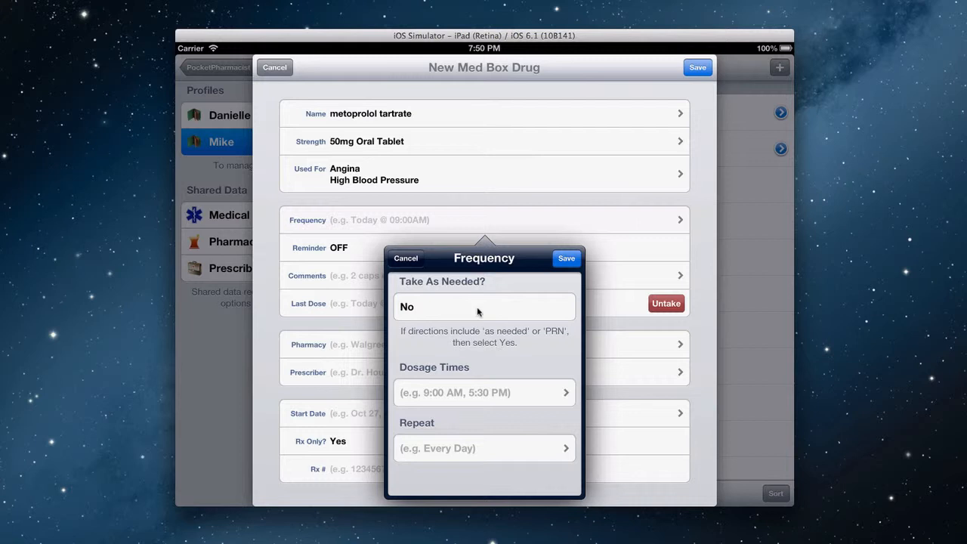
left_click(483, 306)
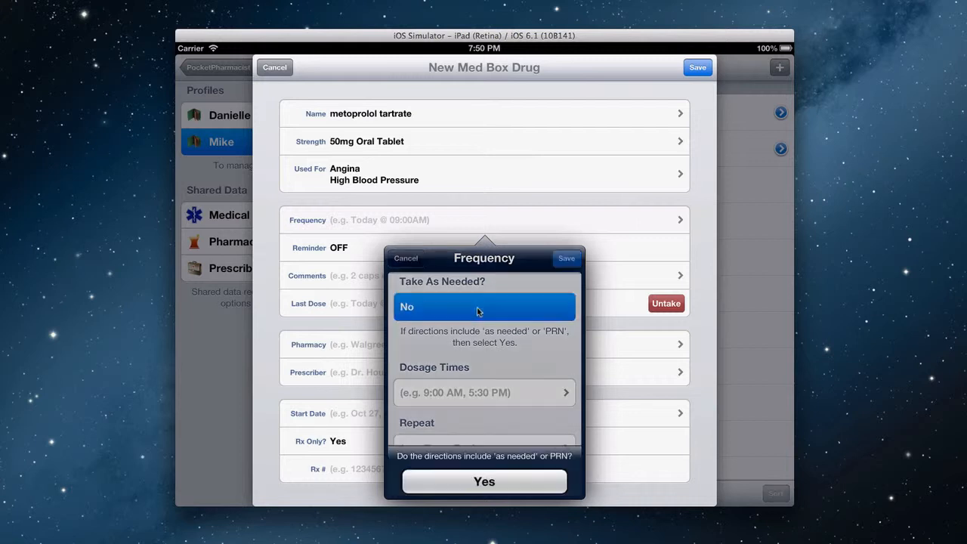
left_click(484, 481)
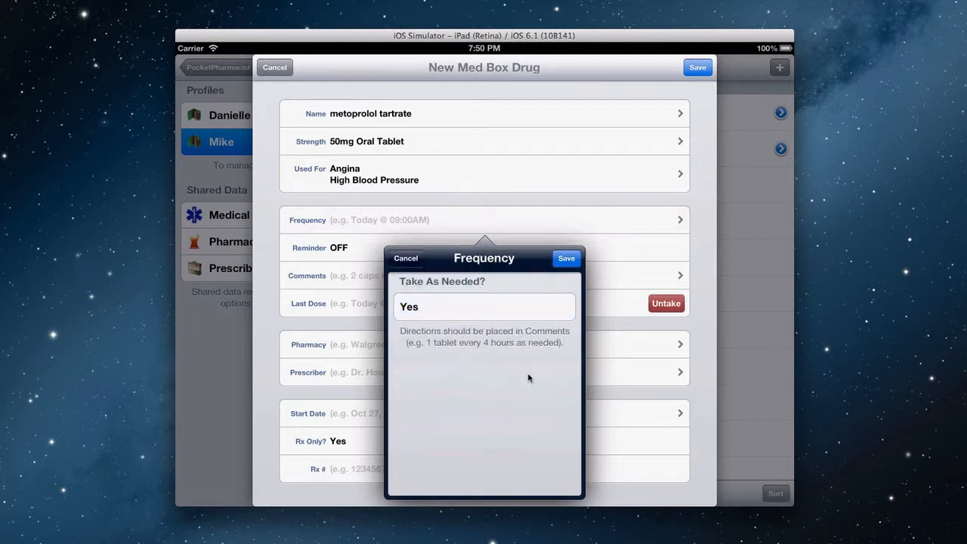
mouse_move(474, 310)
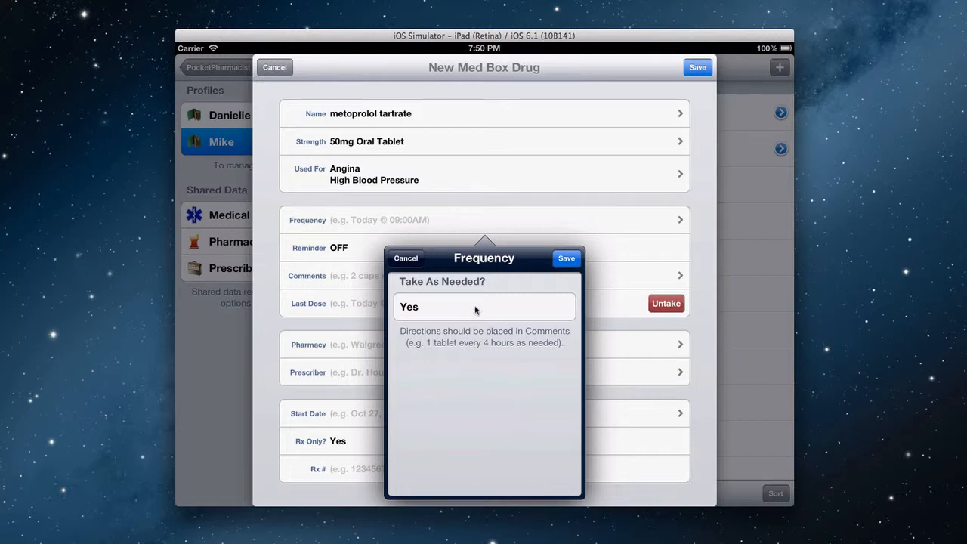
left_click(484, 306)
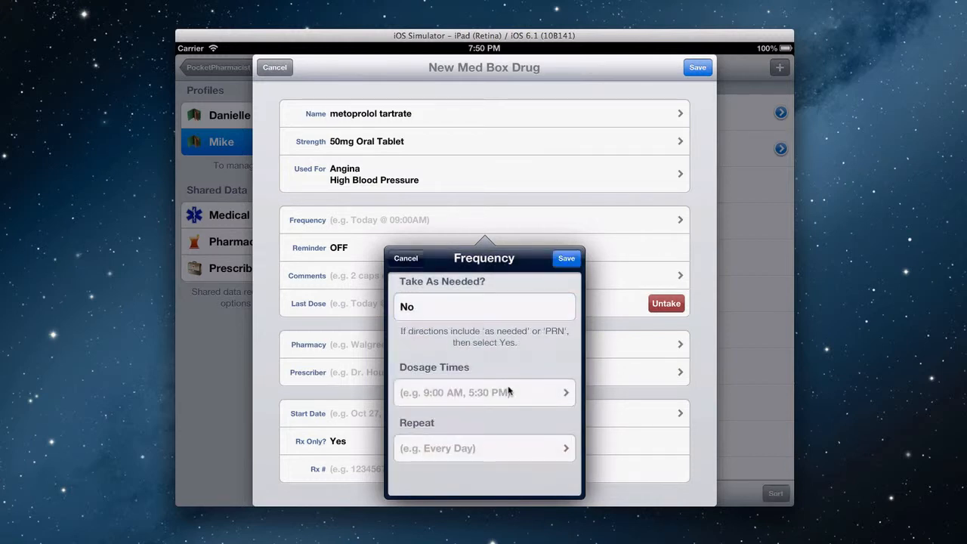
left_click(484, 392)
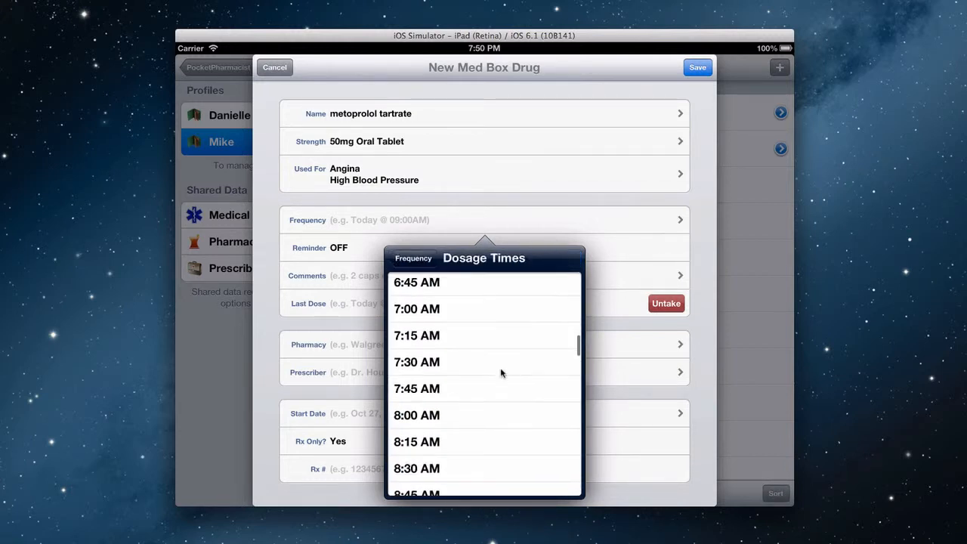
scroll("down", 3)
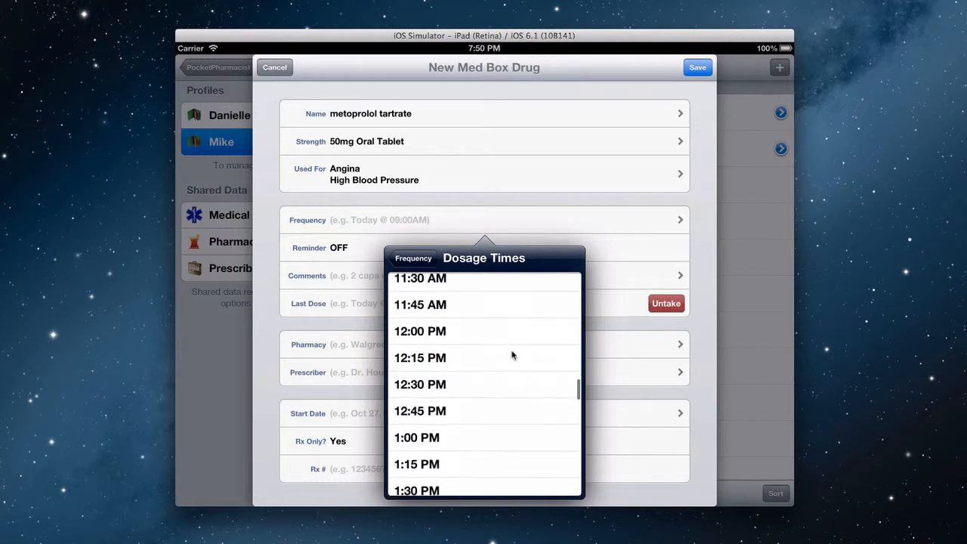
scroll("down", 3)
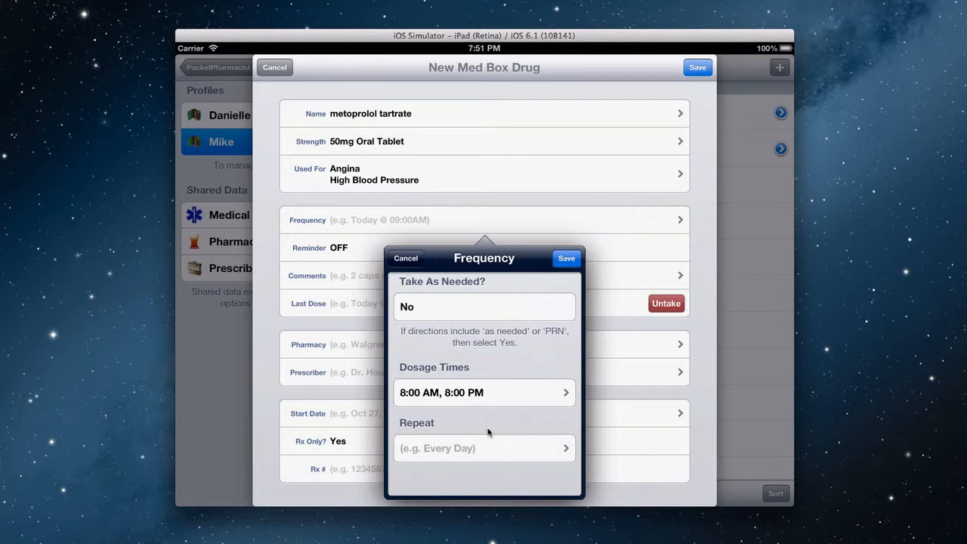
left_click(484, 448)
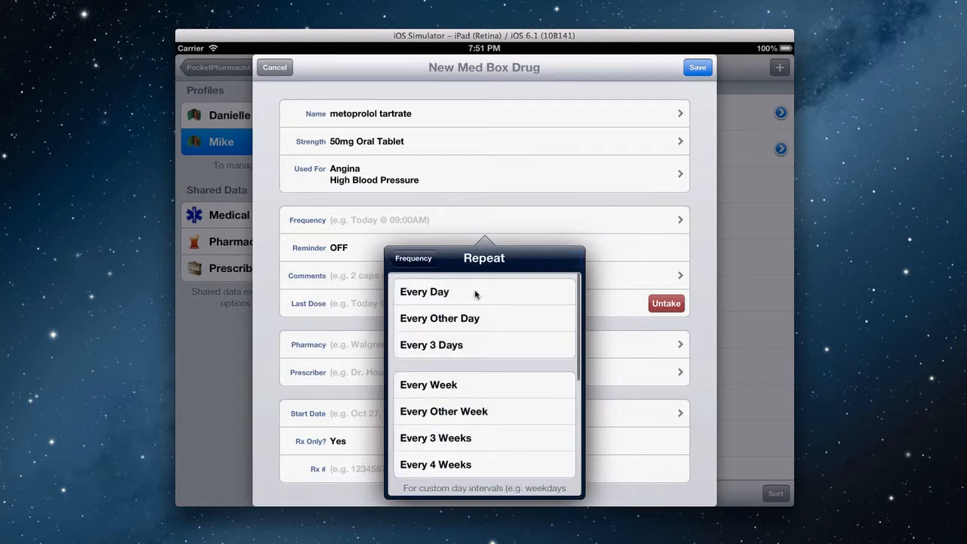
left_click(425, 292)
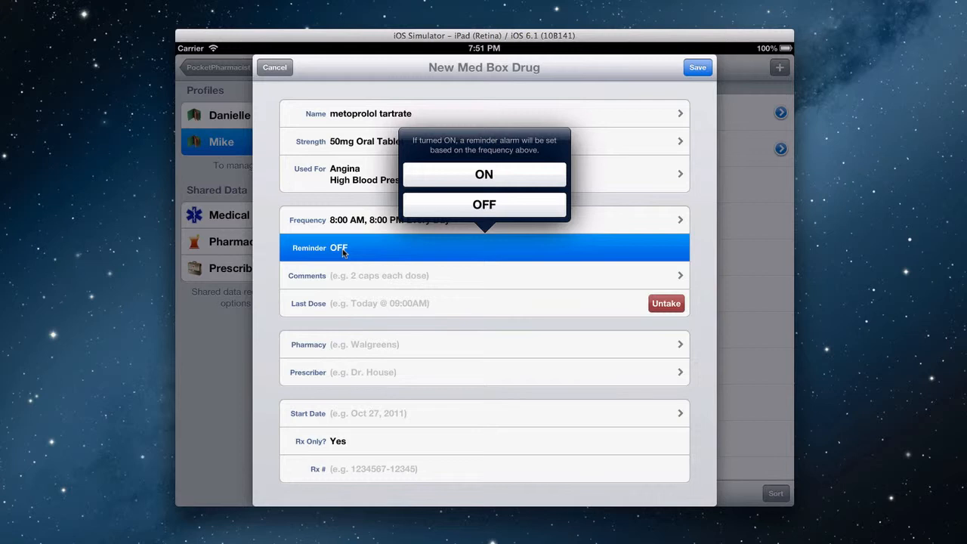
- Turn the dose reminder on and save the comment '1.5 tablets in AM and 1 tablet in the evening'
left_click(484, 174)
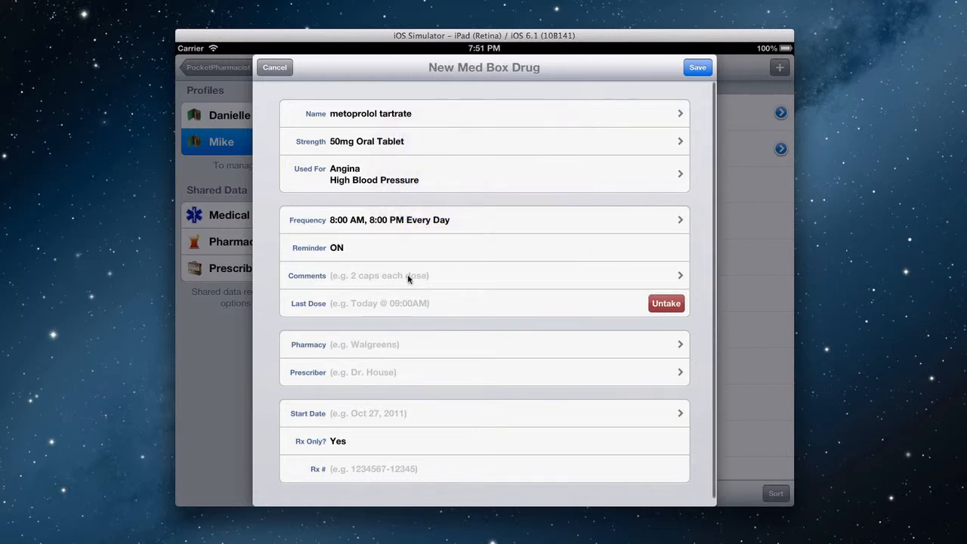
left_click(484, 275)
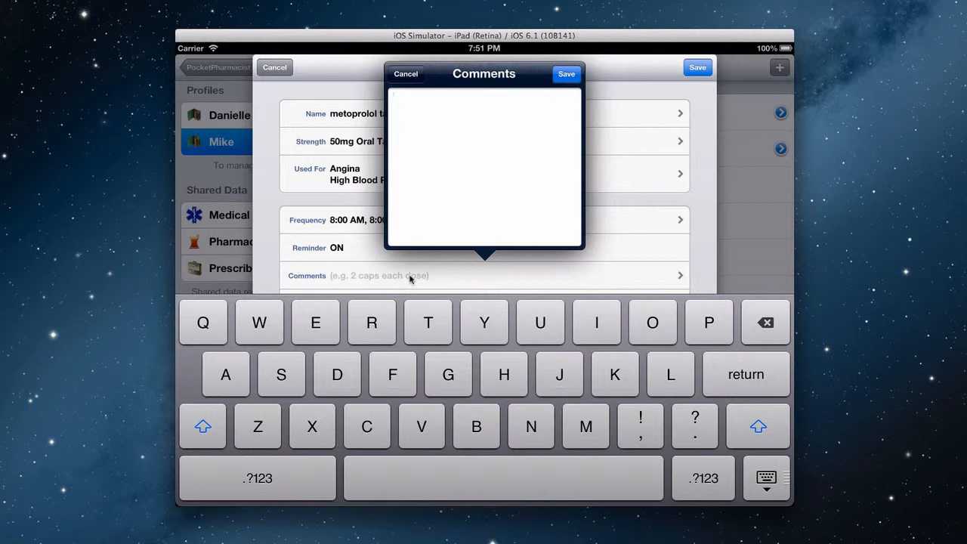
type("1.5 t")
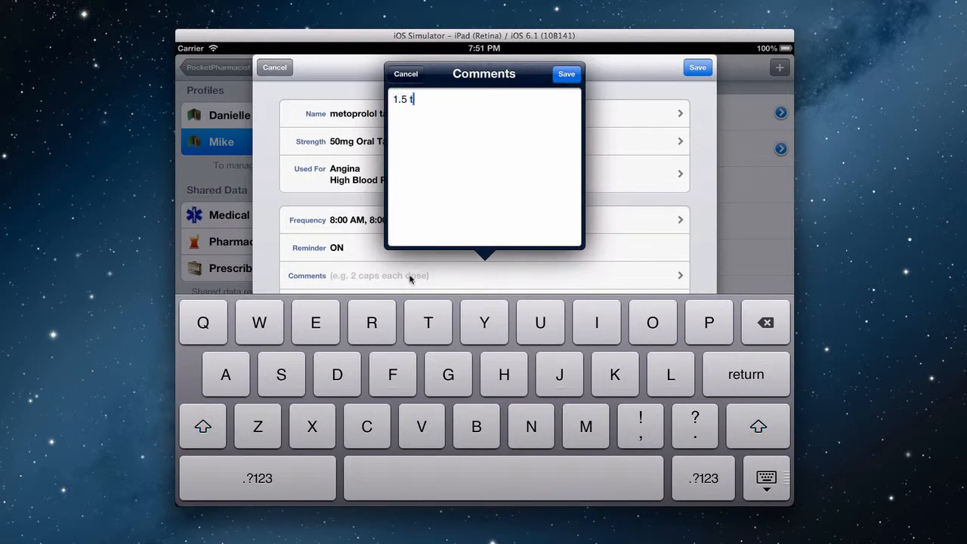
type("ablets in AM n")
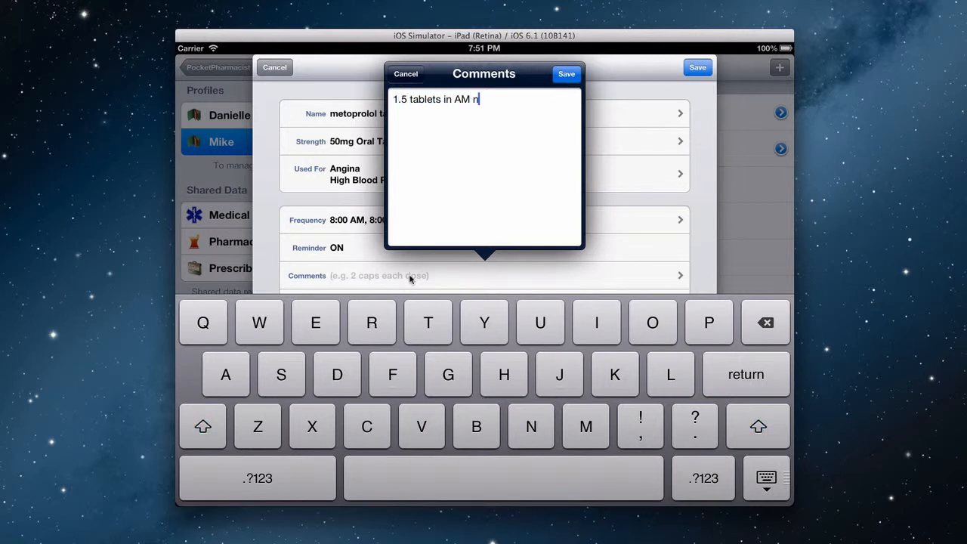
type("and 1 tablet in")
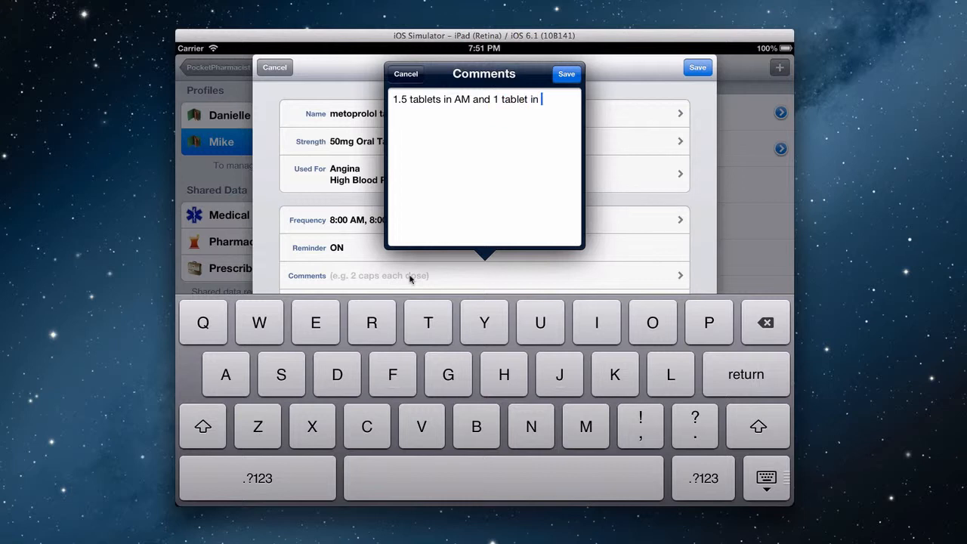
type("the evening")
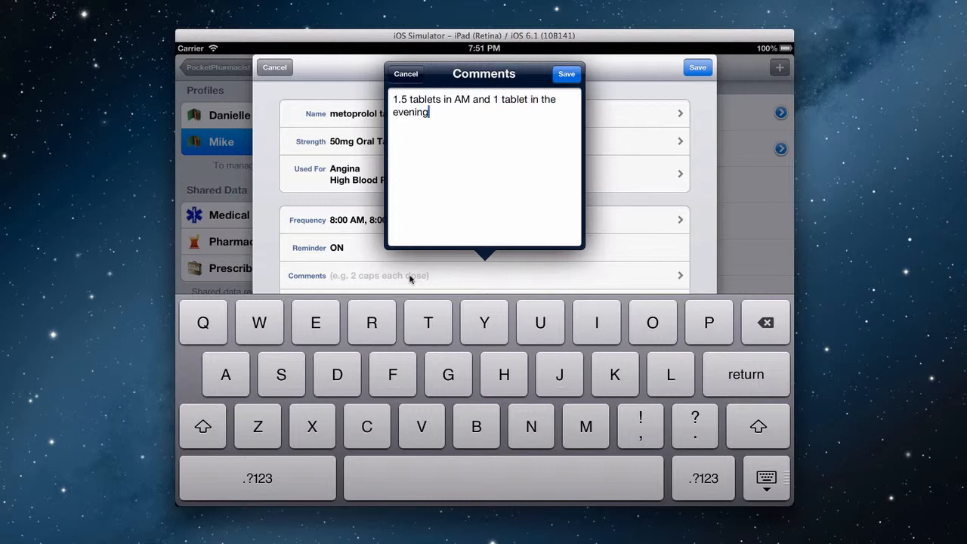
left_click(567, 74)
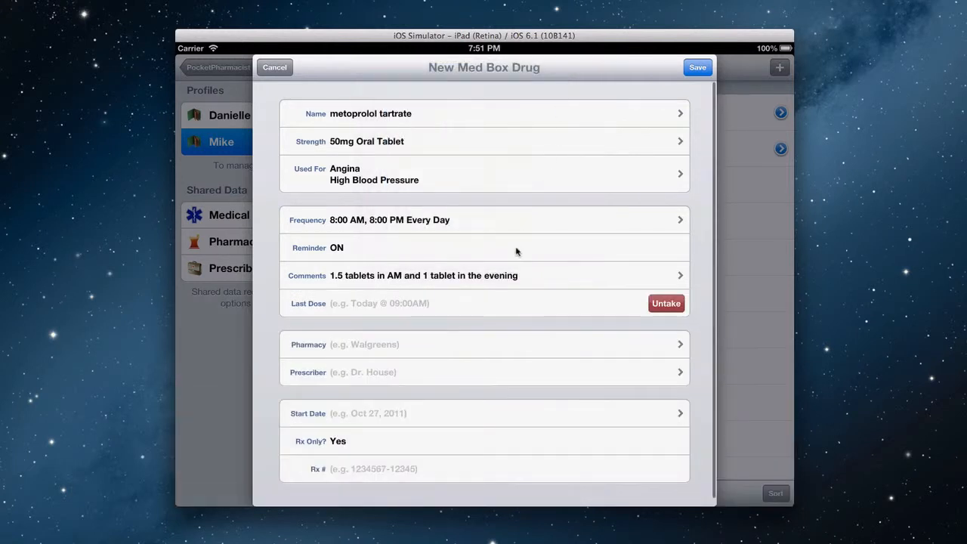
mouse_move(449, 302)
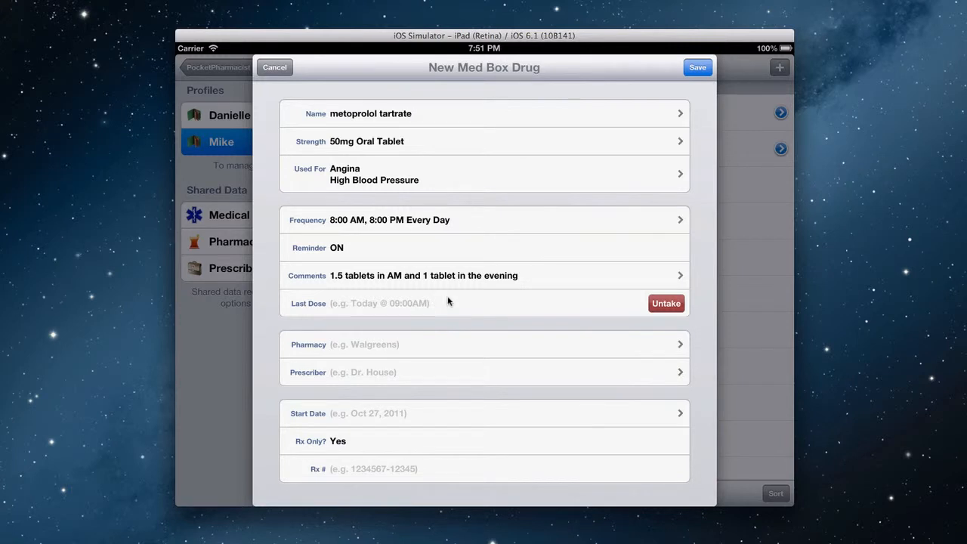
mouse_move(442, 345)
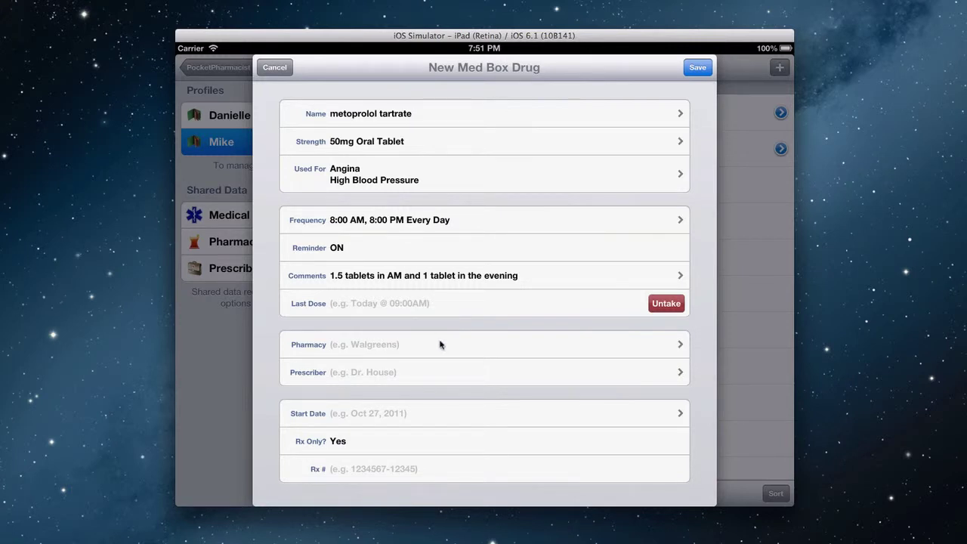
- Assign CVS as pharmacy and Dr. House as prescriber for metoprolol
left_click(484, 344)
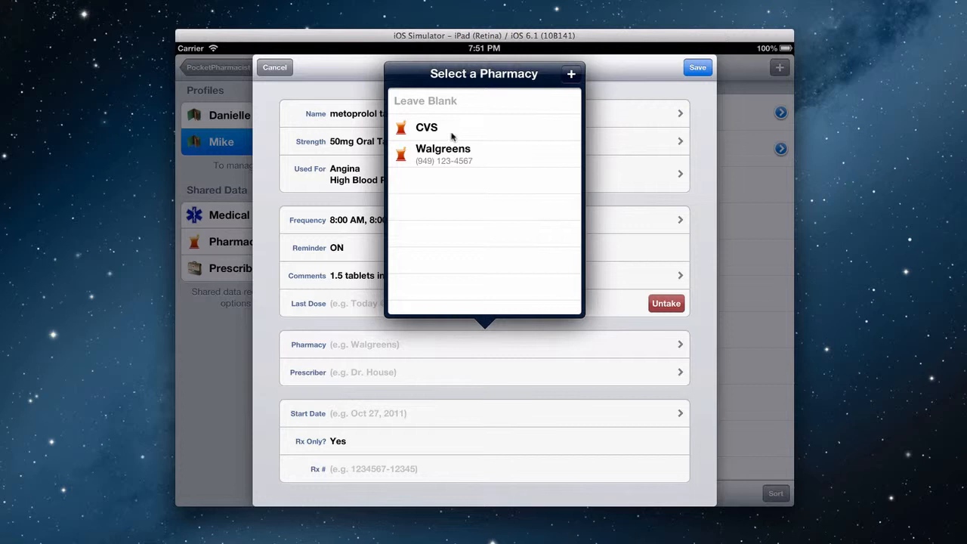
left_click(426, 127)
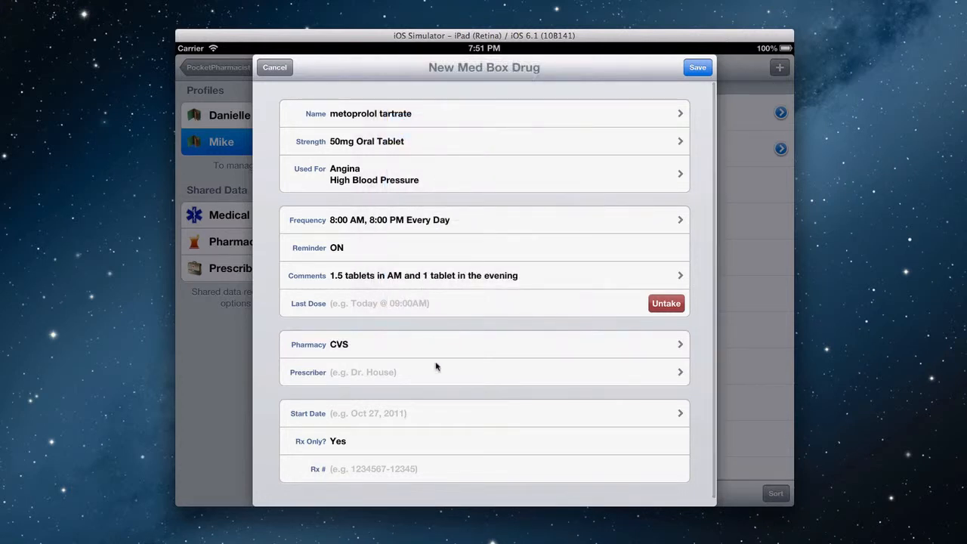
left_click(484, 371)
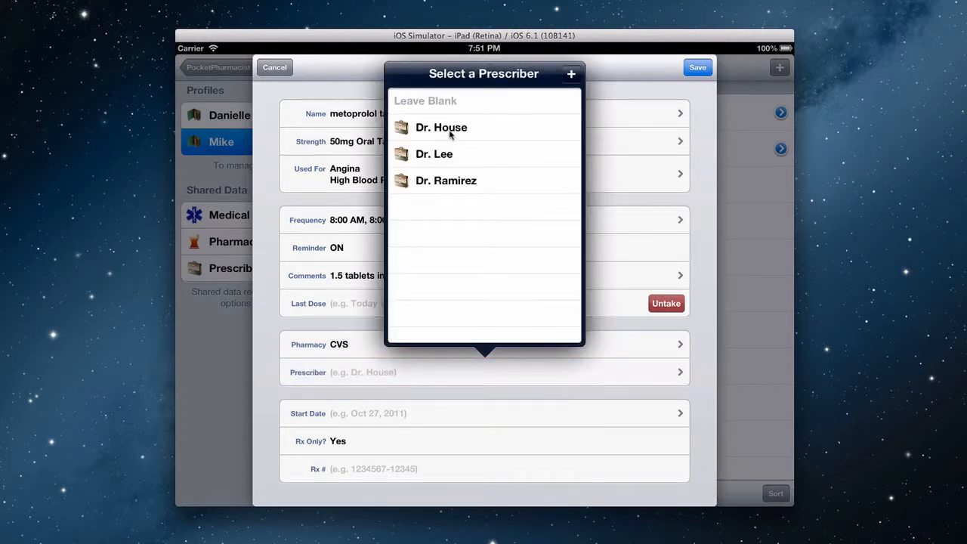
left_click(442, 127)
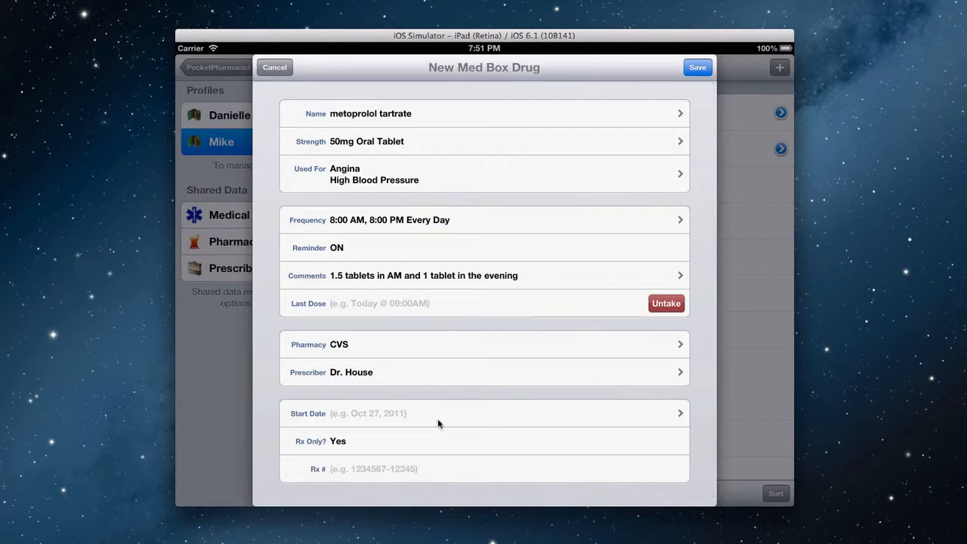
mouse_move(408, 415)
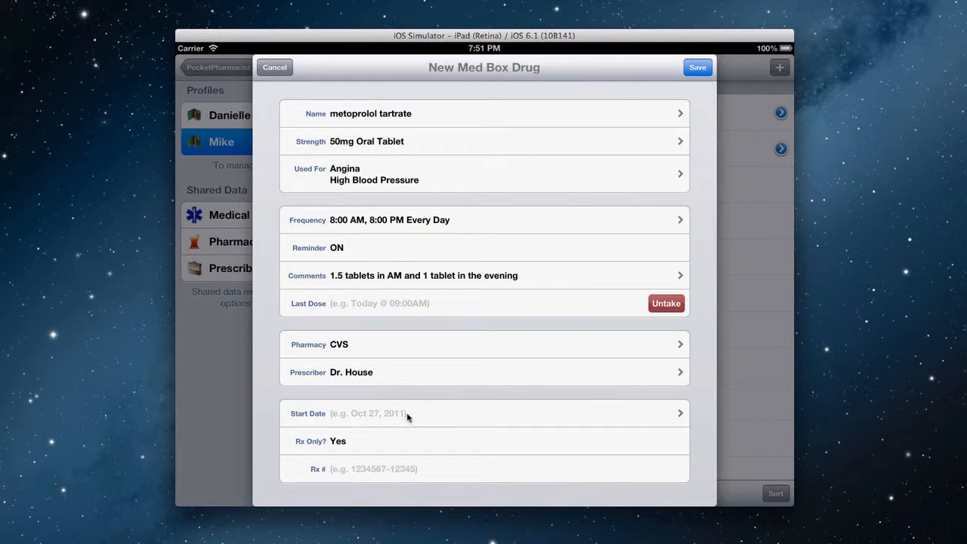
mouse_move(404, 469)
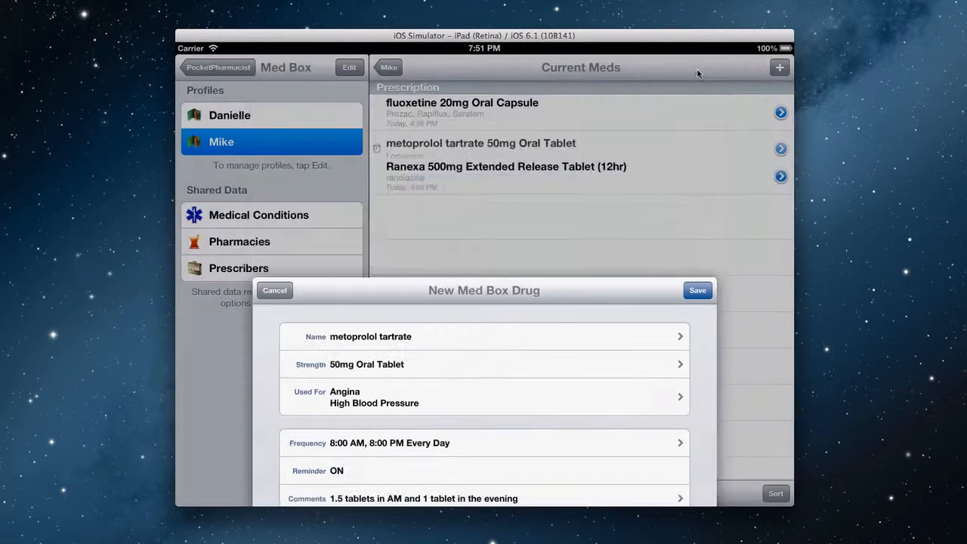
- Save metoprolol tartrate 50mg Oral Tablet to Mike's Current Meds
left_click(274, 290)
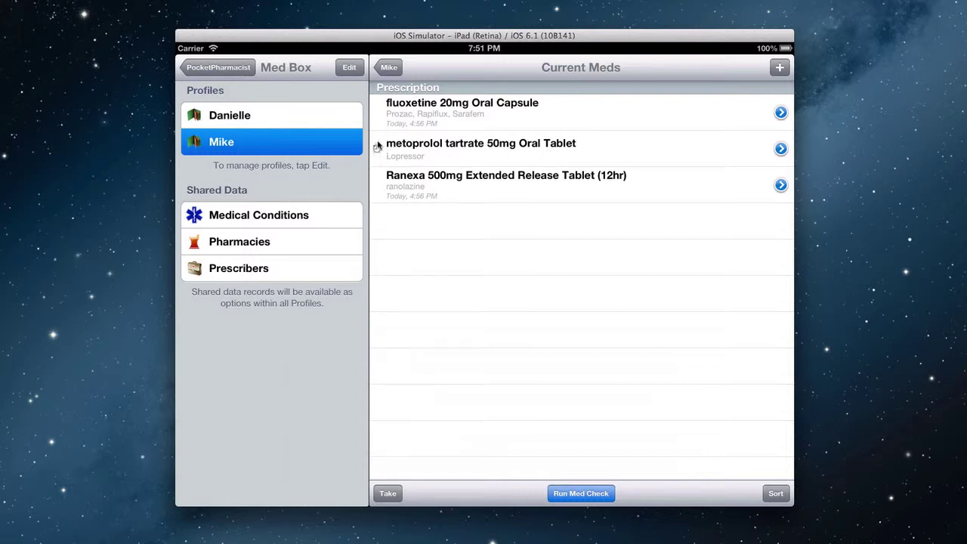
mouse_move(439, 159)
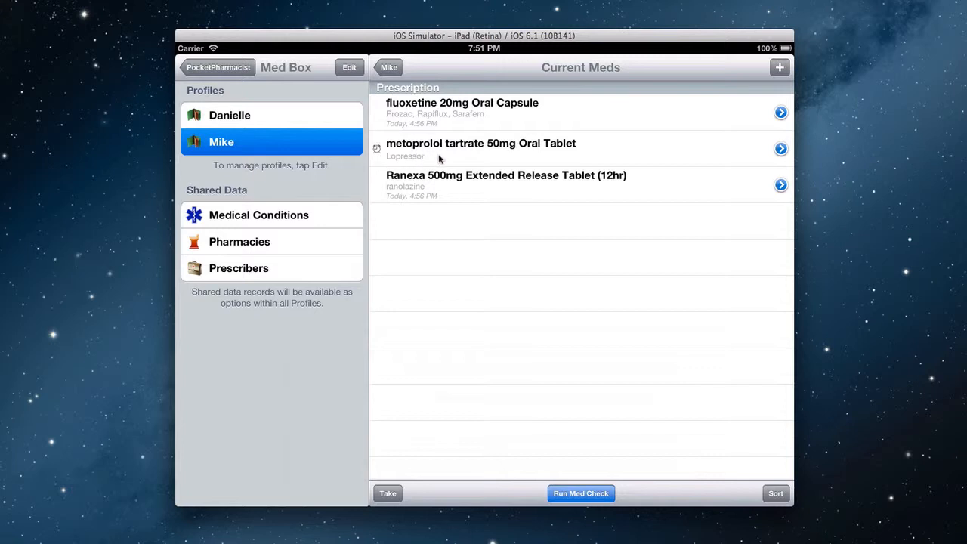
mouse_move(524, 223)
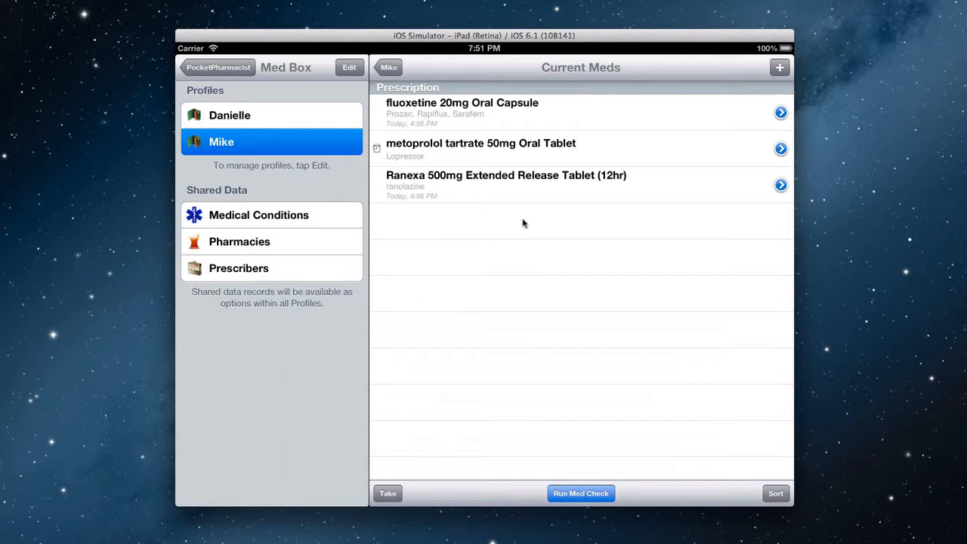
mouse_move(527, 223)
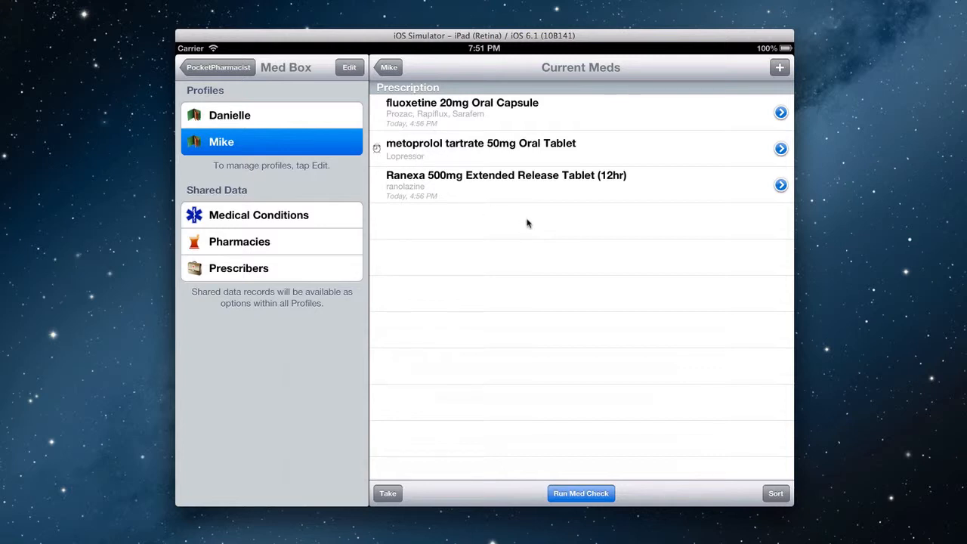
mouse_move(494, 152)
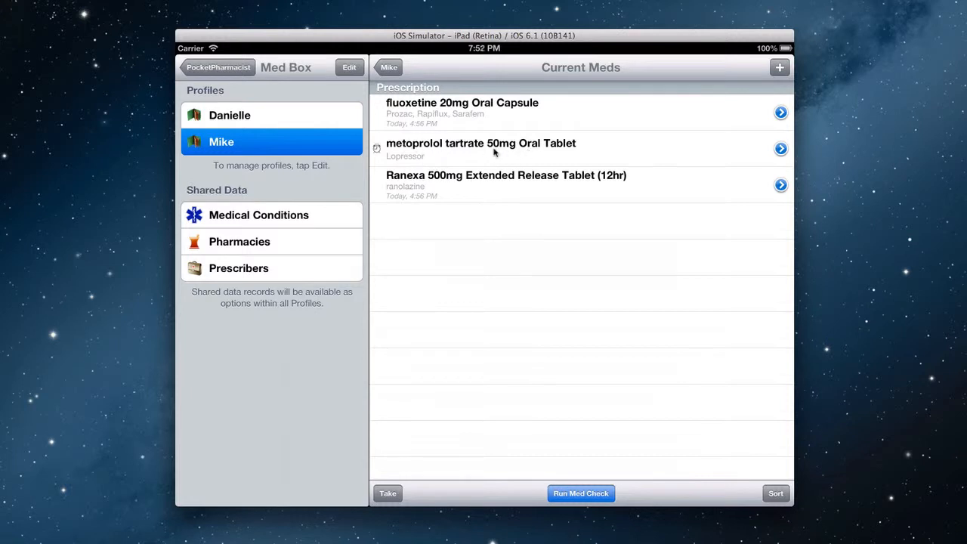
- Review metoprolol's saved Info and Edit options, then open its drug reference
left_click(780, 148)
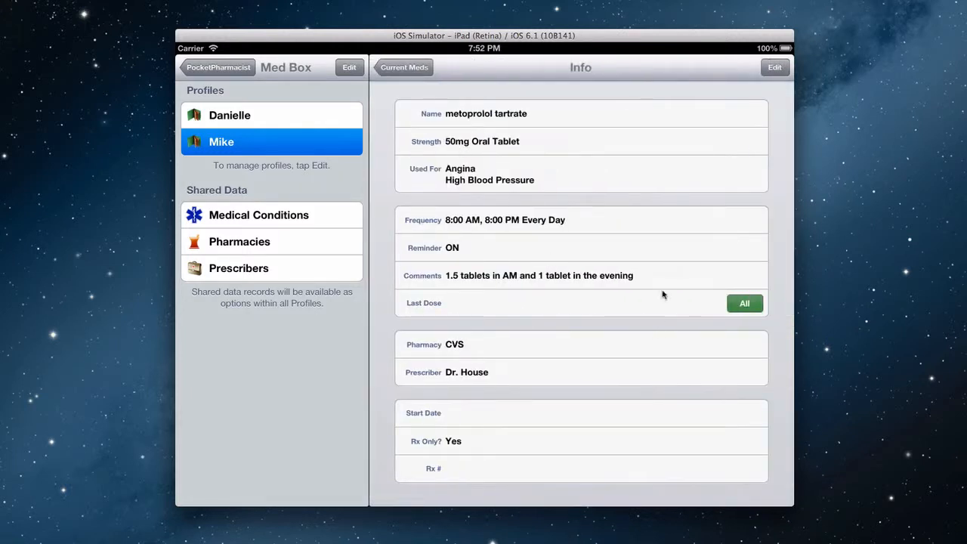
mouse_move(641, 218)
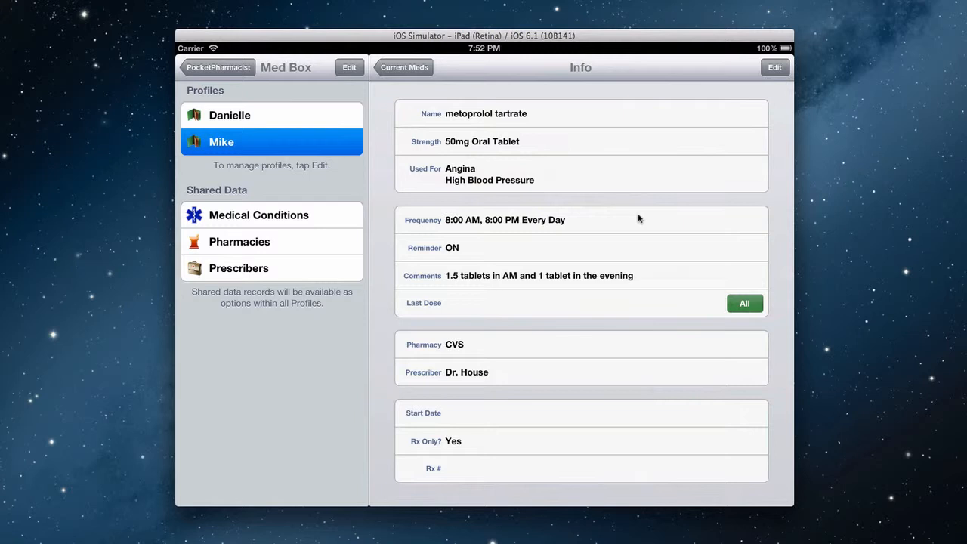
left_click(774, 67)
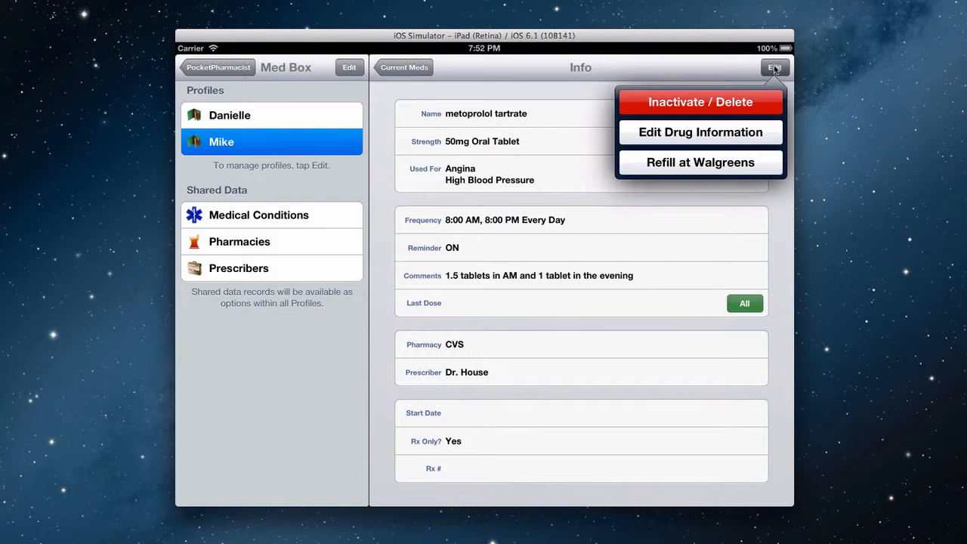
left_click(404, 67)
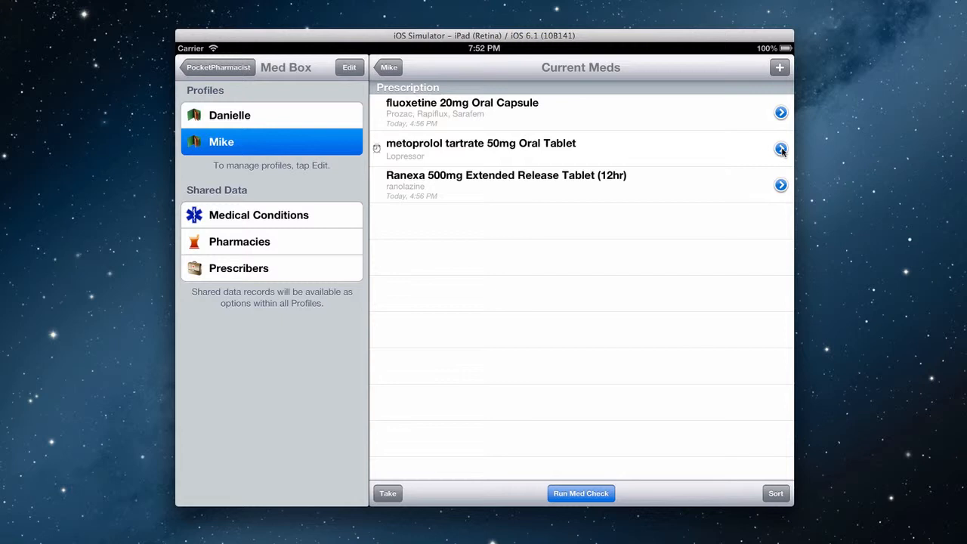
left_click(781, 149)
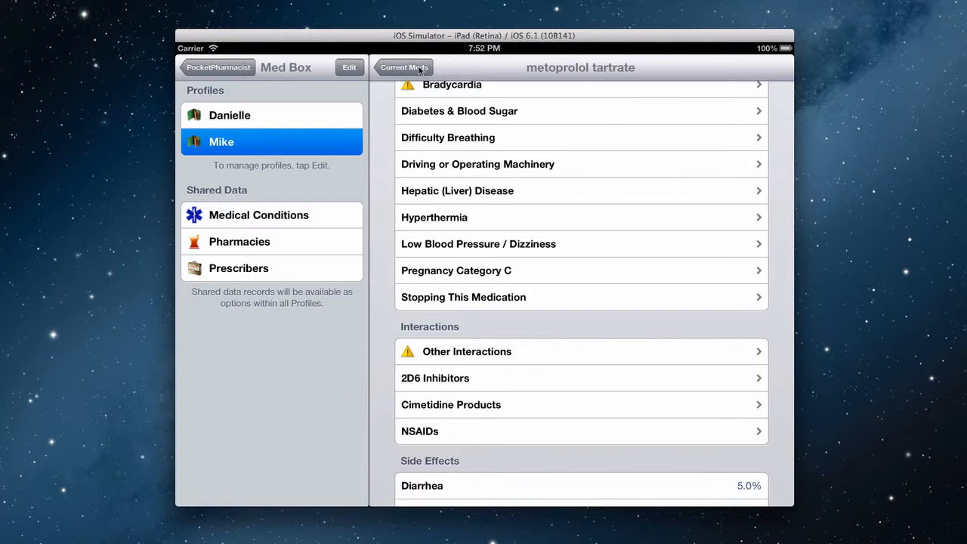
- Leave metoprolol tartrate's drug reference and return to Mike's Current Meds
left_click(404, 67)
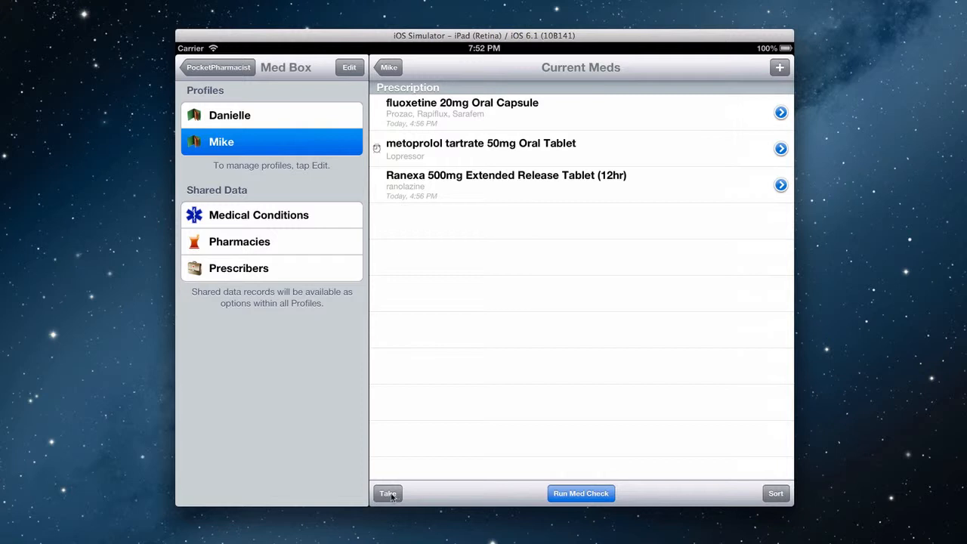
- Log fluoxetine as taken at 7:52 PM, undoing the extra Ranexa dose
left_click(388, 494)
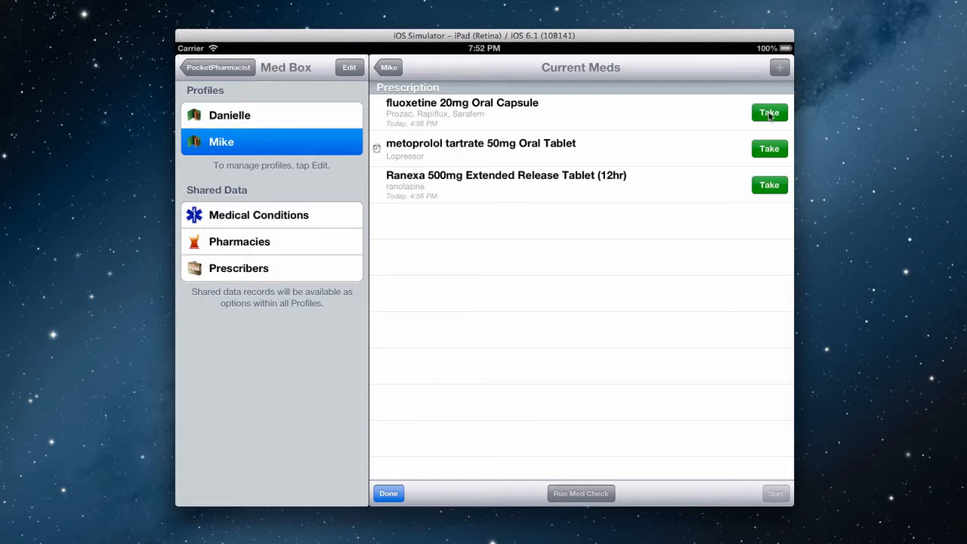
left_click(768, 112)
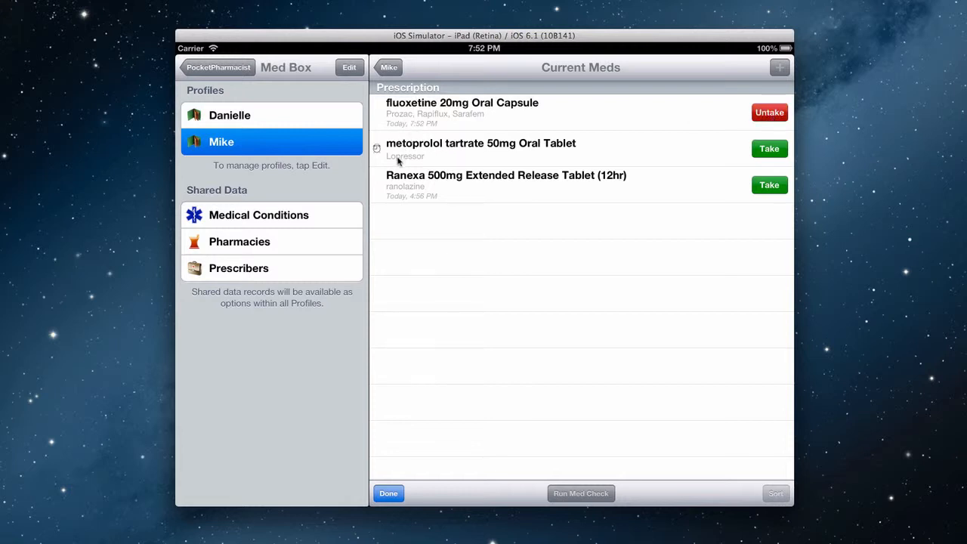
mouse_move(412, 202)
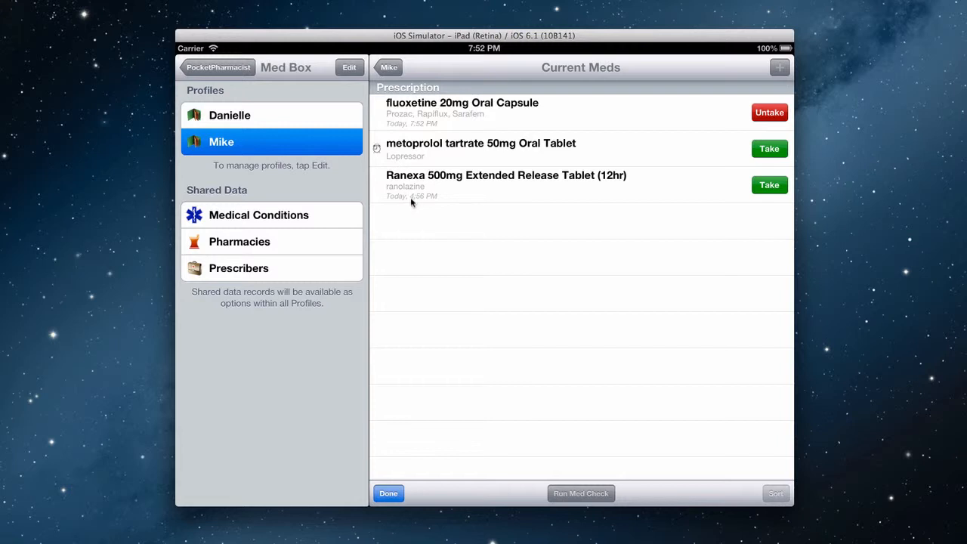
mouse_move(706, 181)
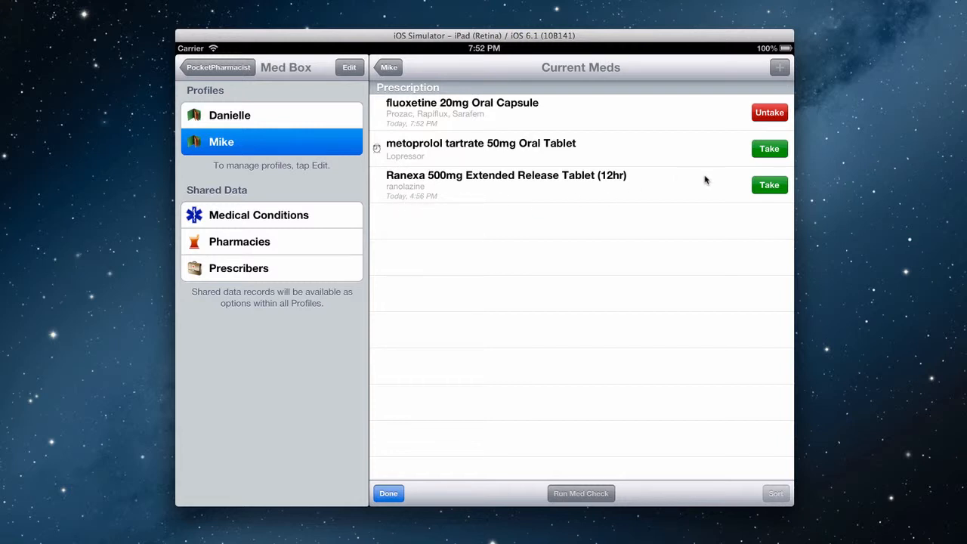
left_click(770, 184)
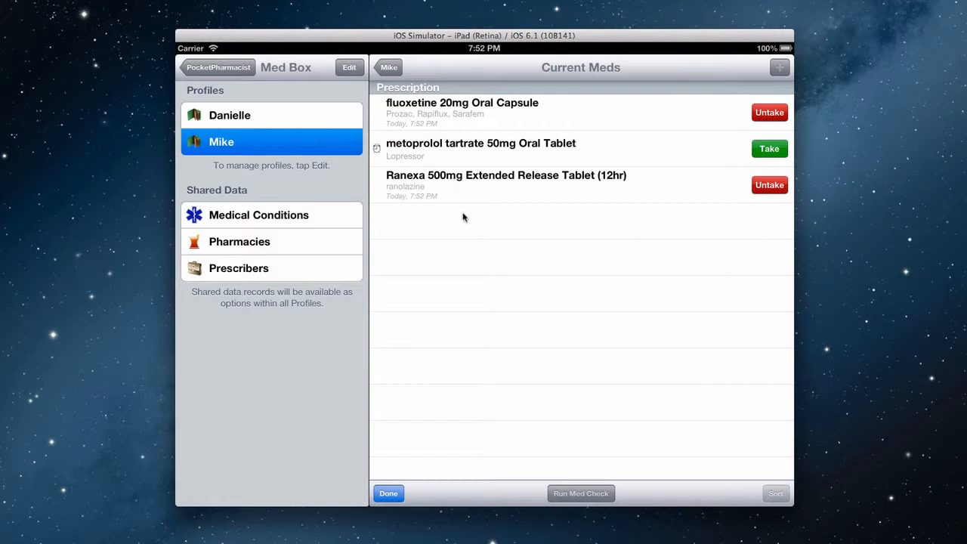
mouse_move(737, 176)
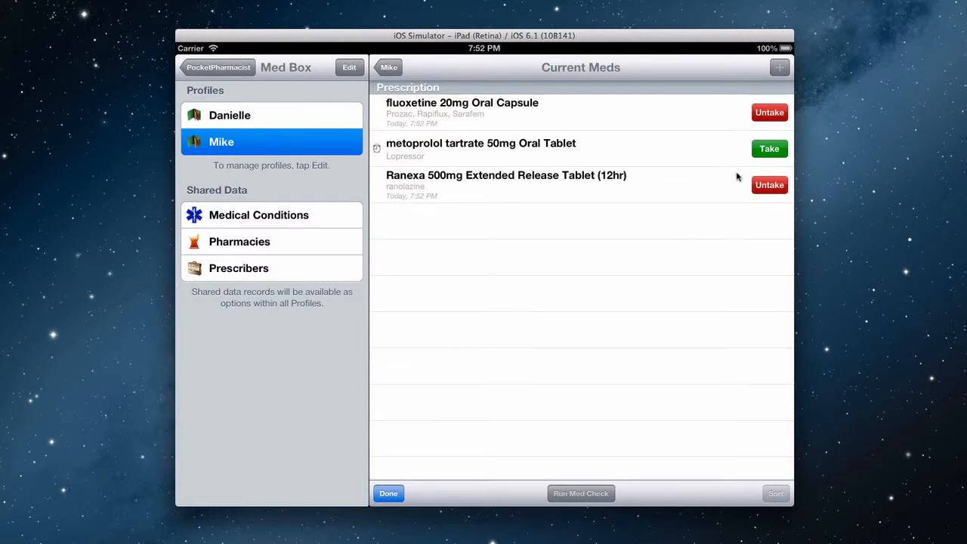
left_click(769, 185)
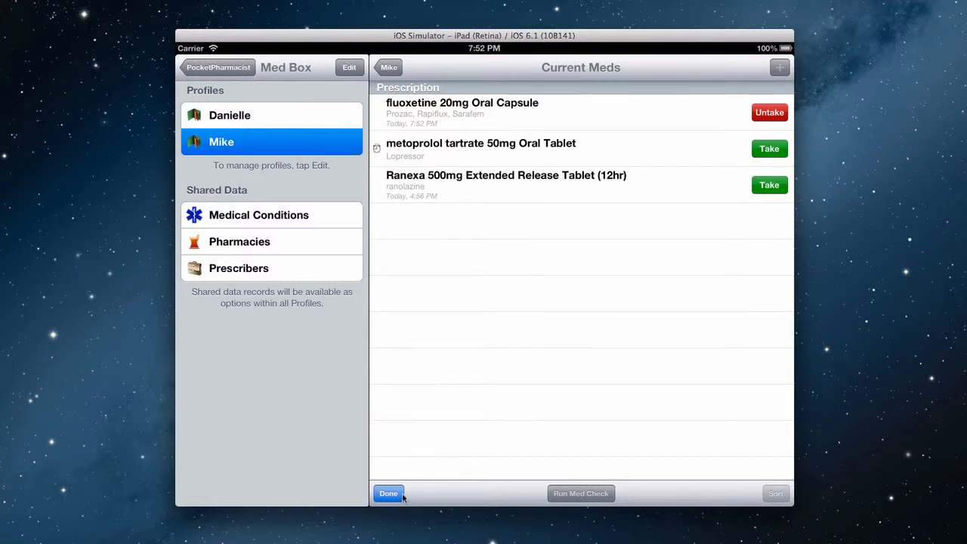
left_click(388, 494)
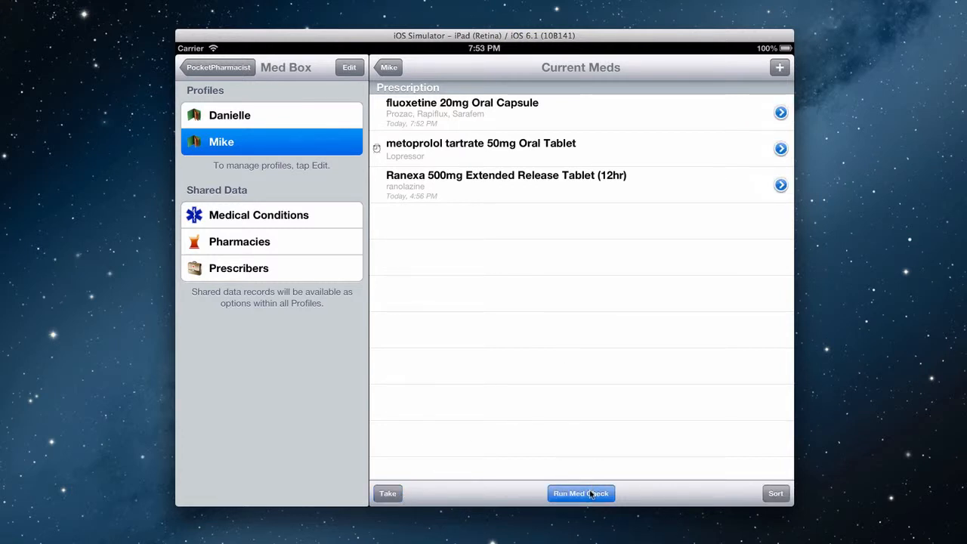
- Run Med Check, review its interaction and precaution details without sharing, then close results
left_click(582, 493)
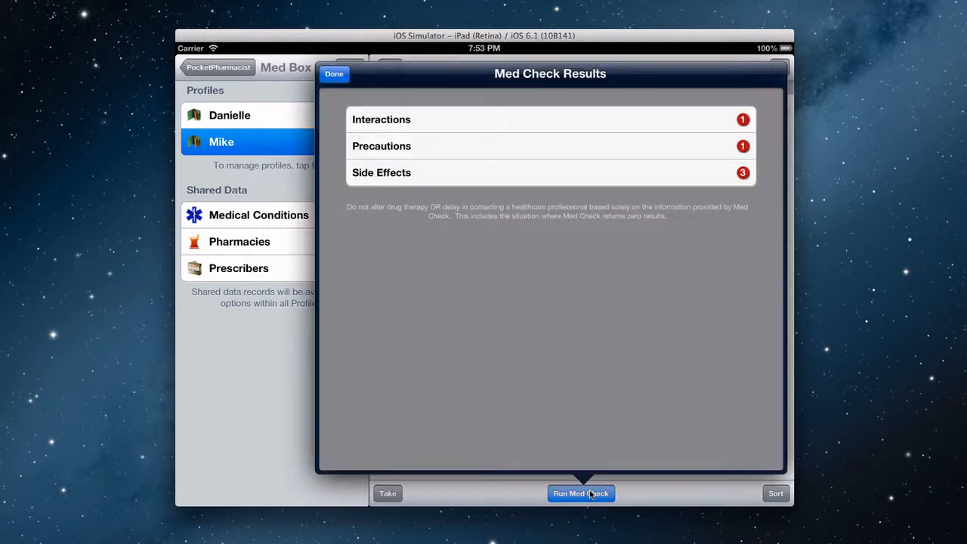
mouse_move(428, 116)
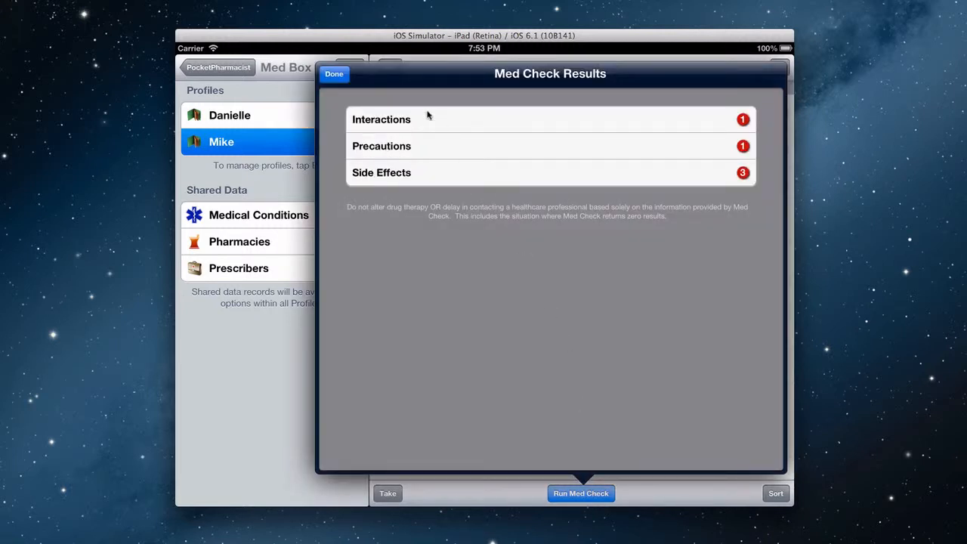
mouse_move(463, 171)
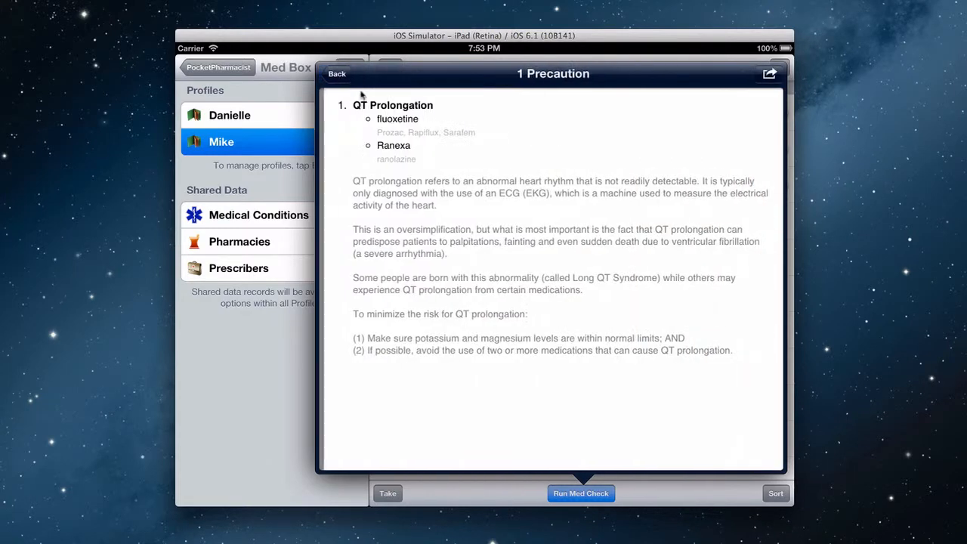
left_click(337, 73)
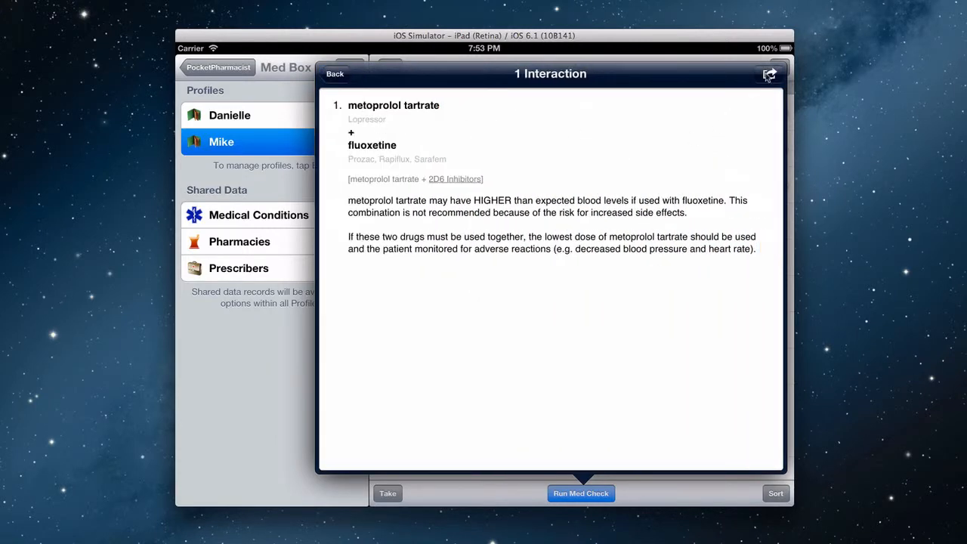
left_click(770, 73)
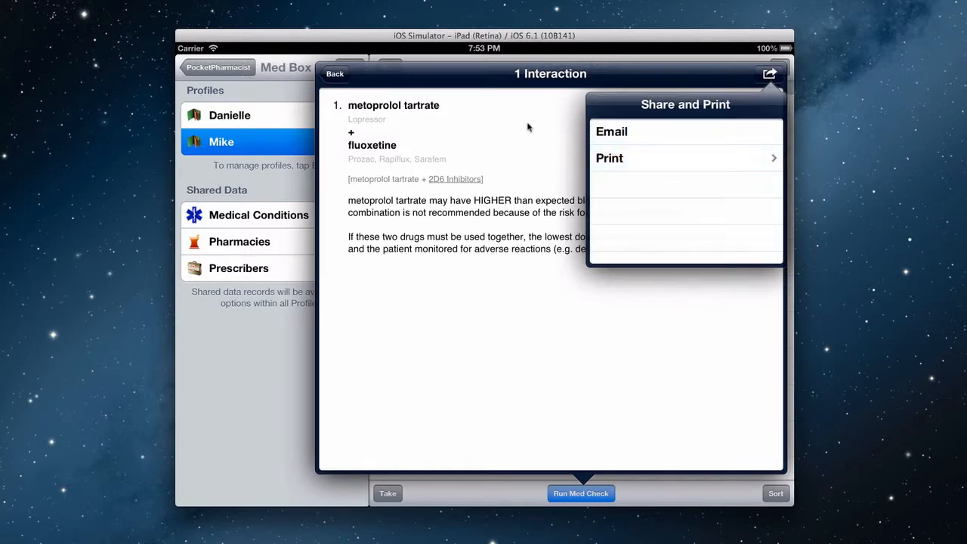
left_click(335, 74)
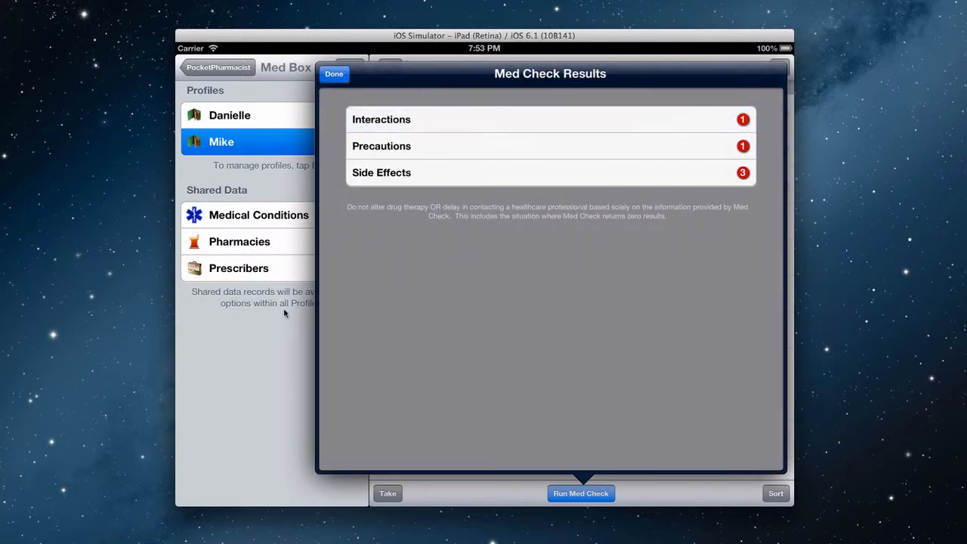
left_click(334, 73)
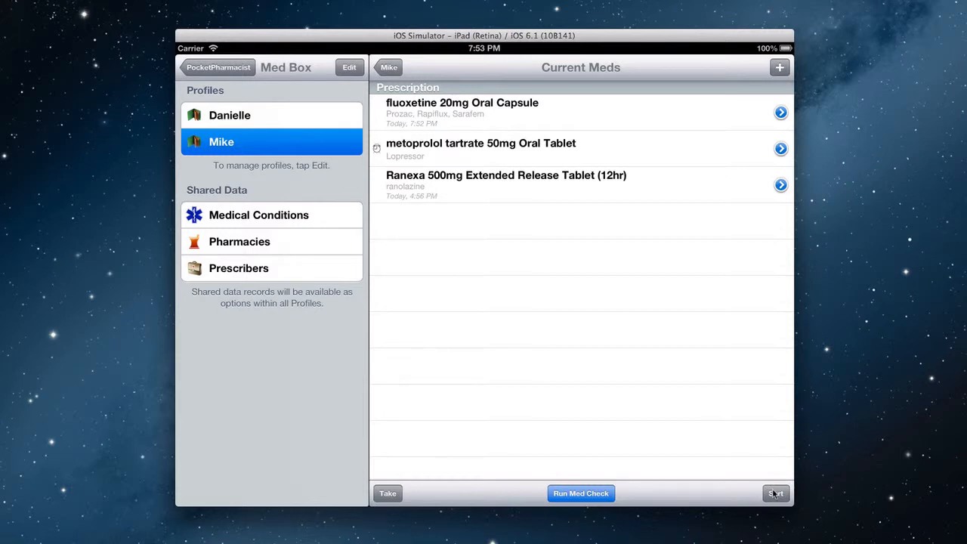
- Group Current Meds by Frequency, then Medical Condition, then Pharmacy, then Prescriber
left_click(775, 493)
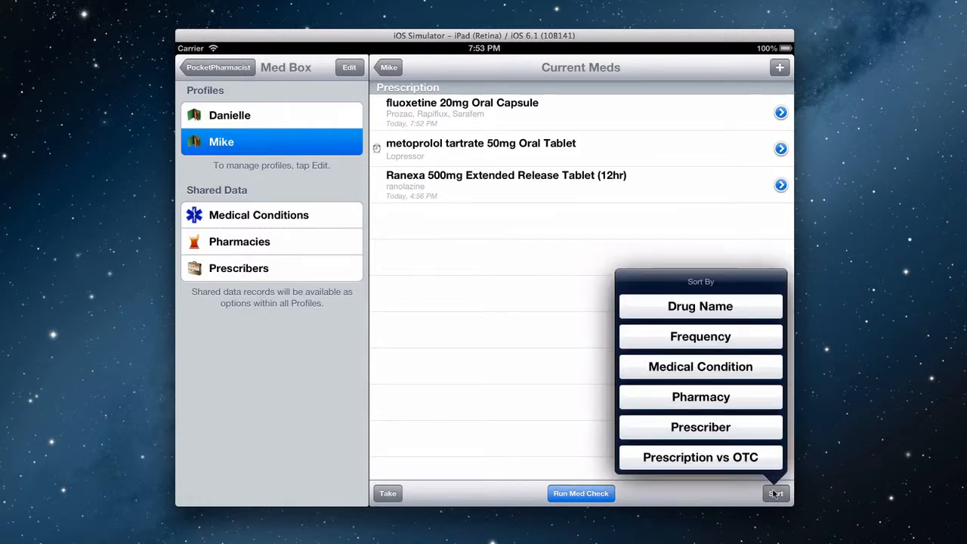
mouse_move(746, 339)
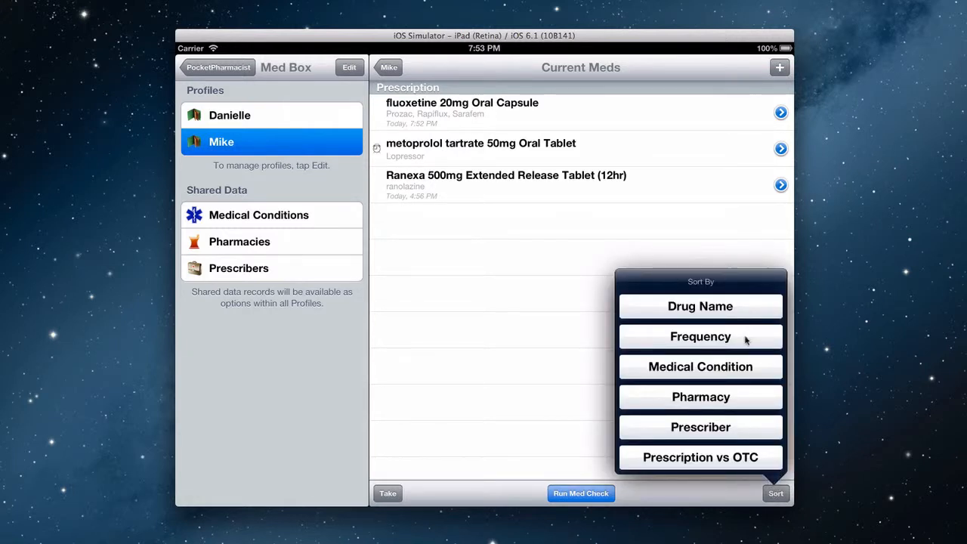
left_click(700, 336)
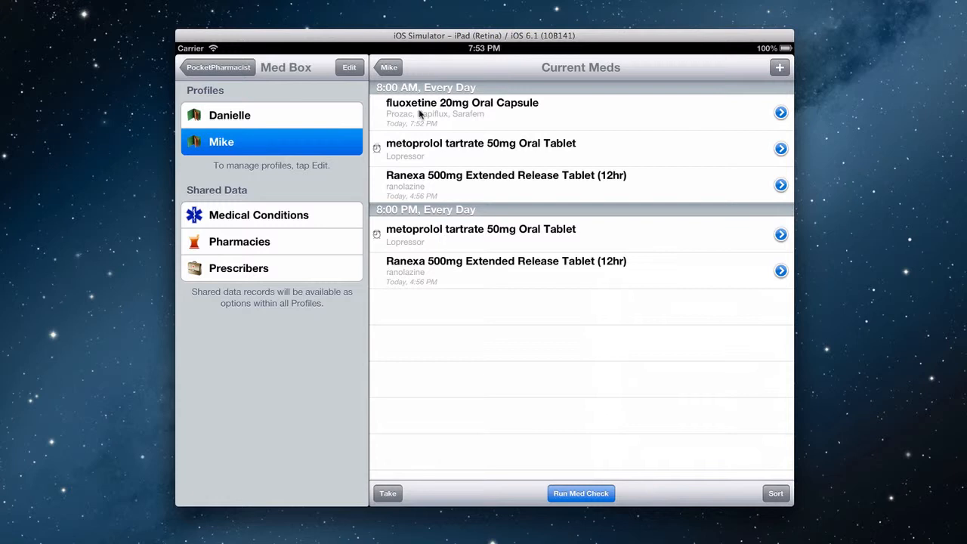
mouse_move(535, 105)
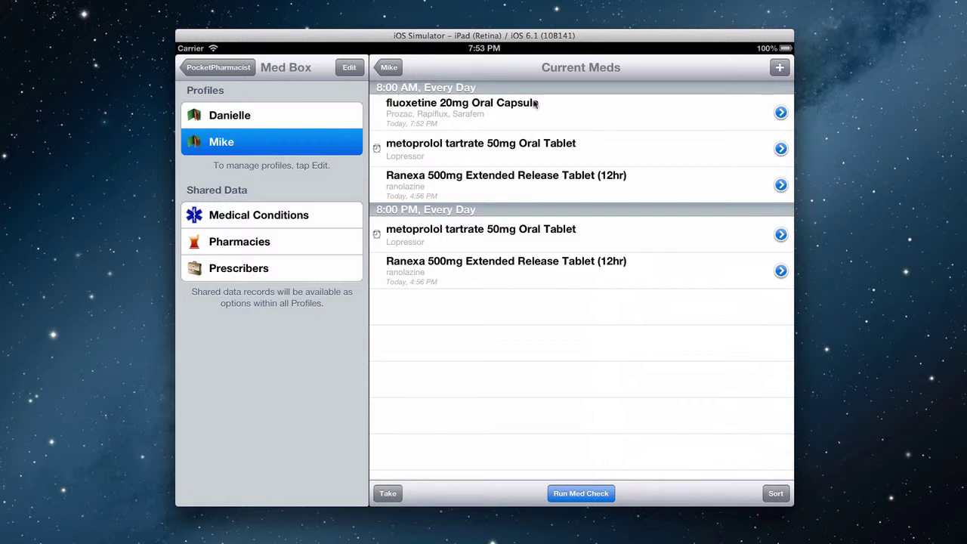
mouse_move(626, 232)
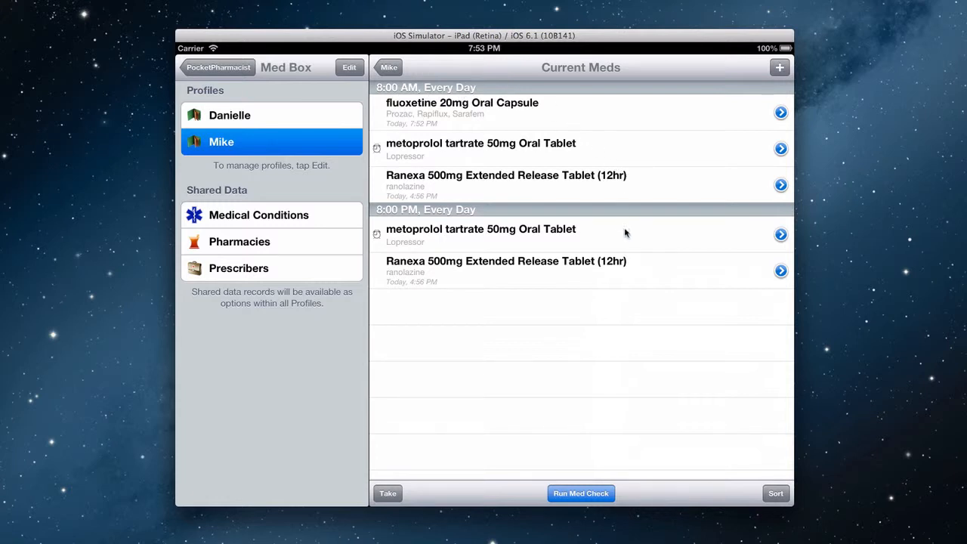
mouse_move(785, 473)
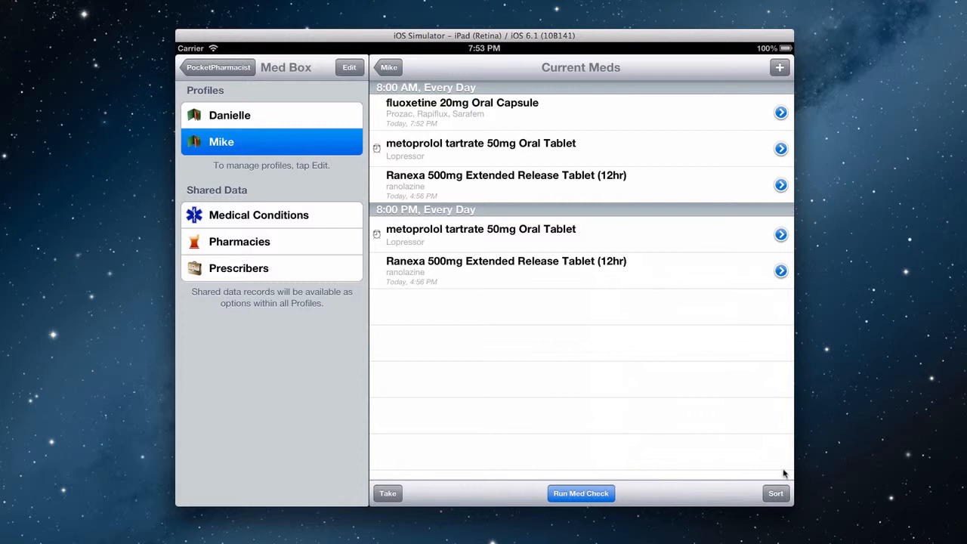
left_click(775, 494)
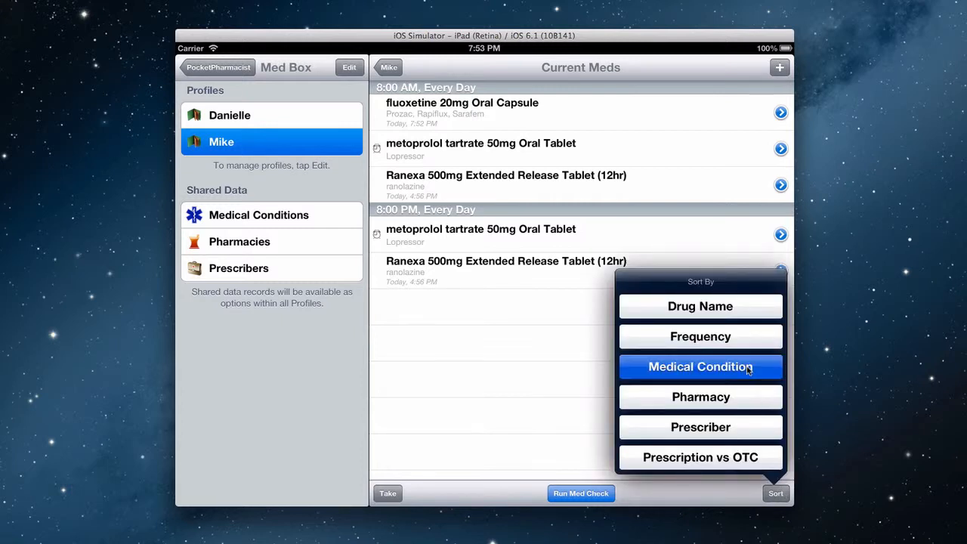
left_click(699, 367)
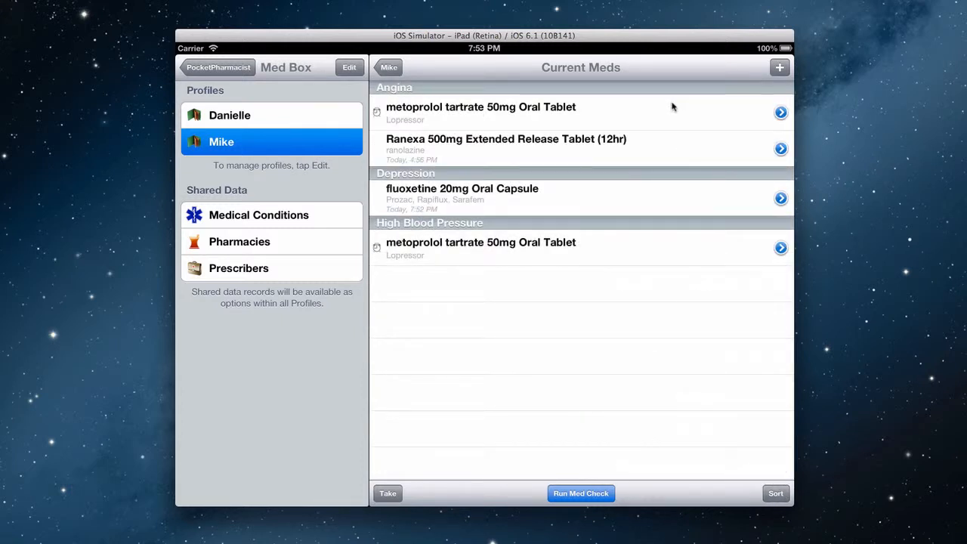
mouse_move(670, 143)
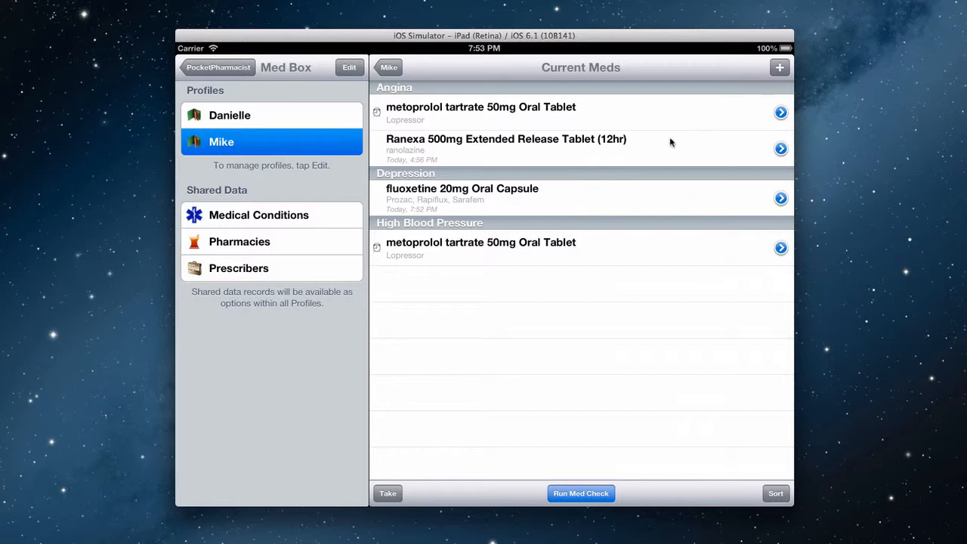
mouse_move(641, 196)
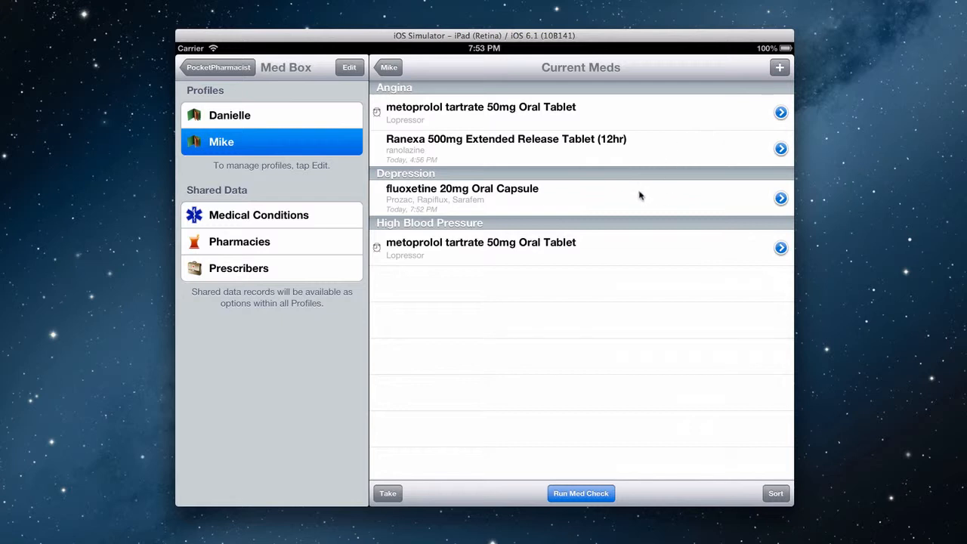
left_click(776, 493)
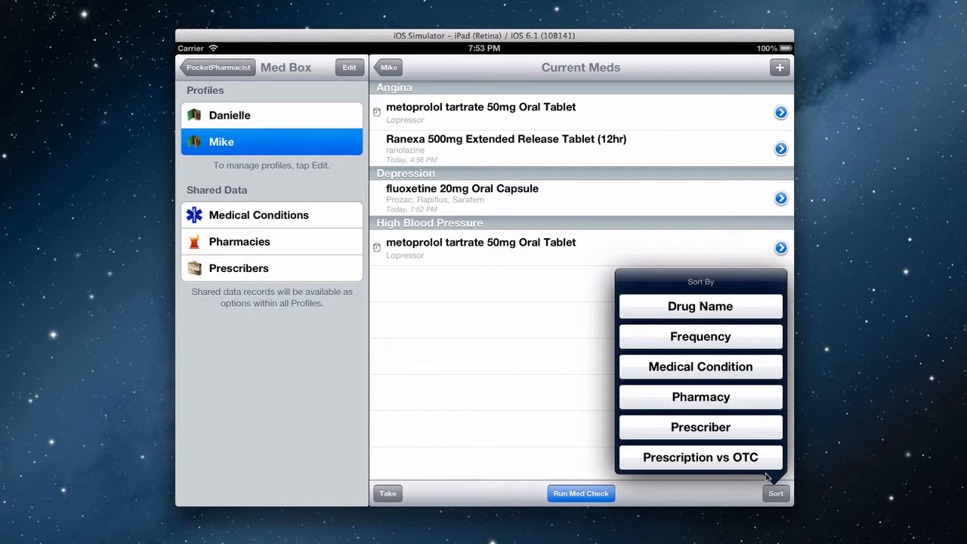
left_click(700, 396)
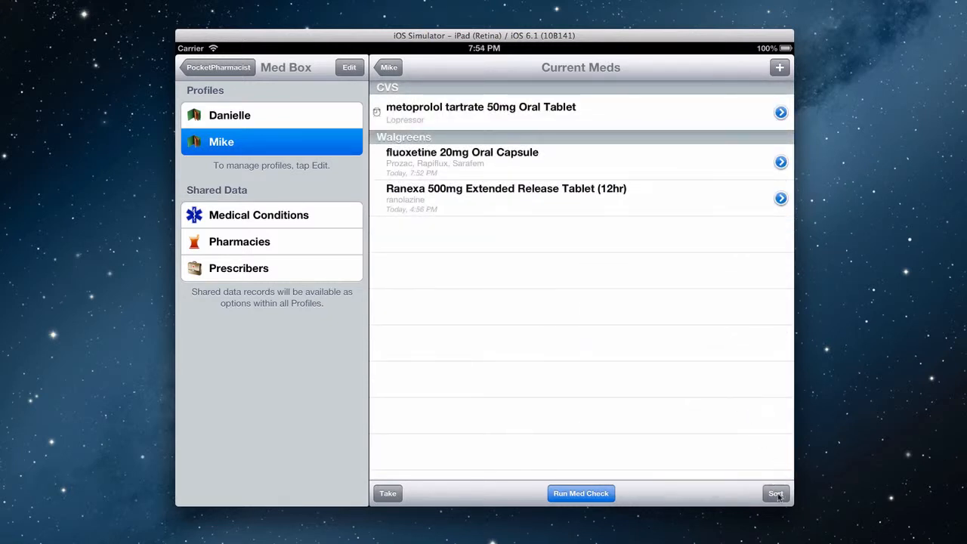
left_click(775, 494)
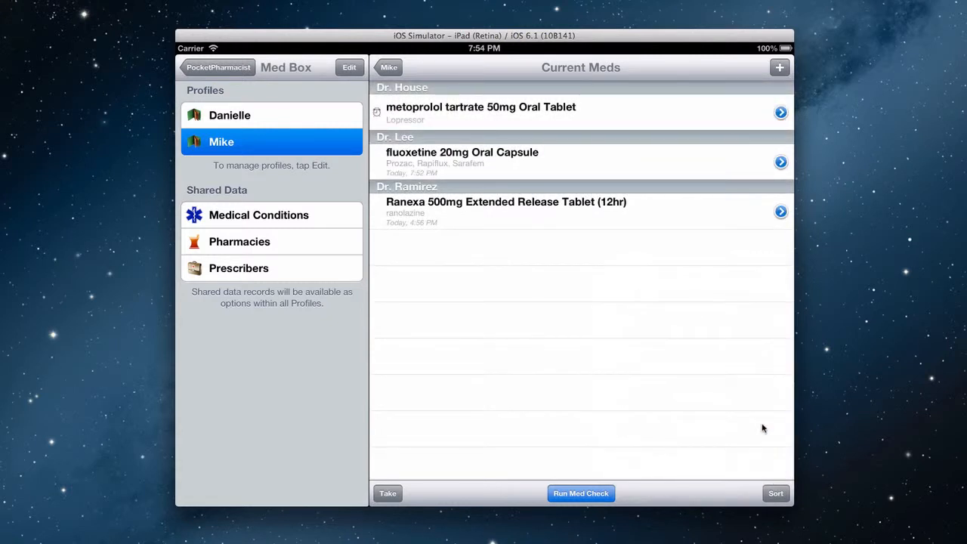
mouse_move(519, 223)
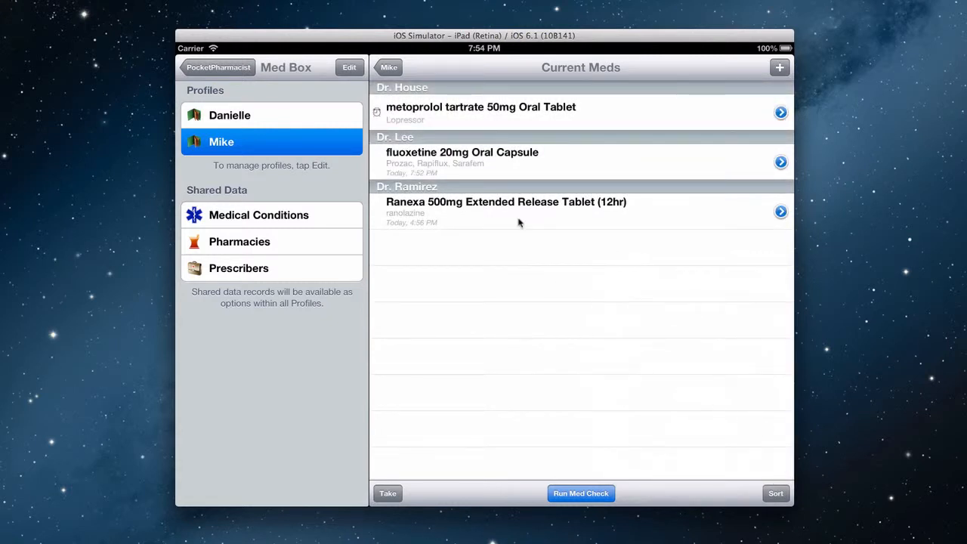
left_click(389, 67)
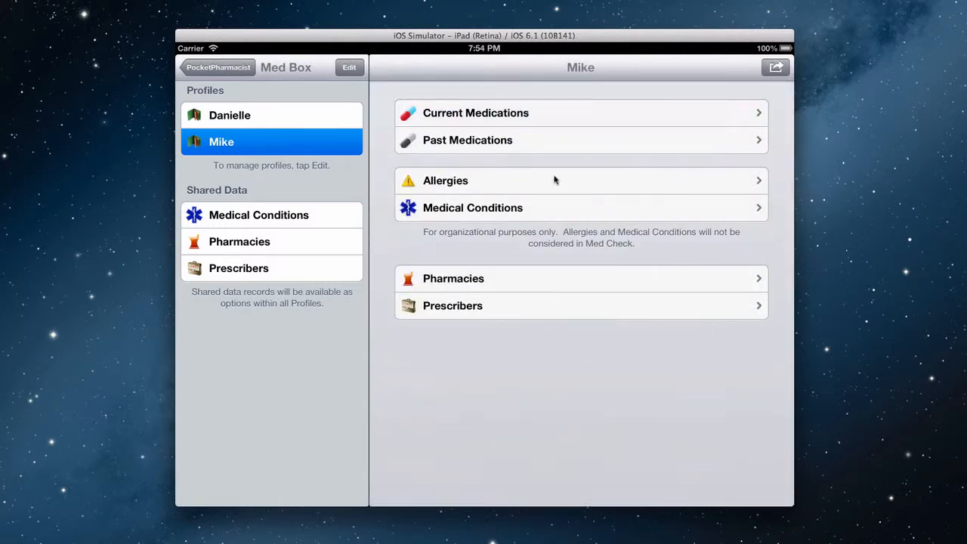
mouse_move(558, 181)
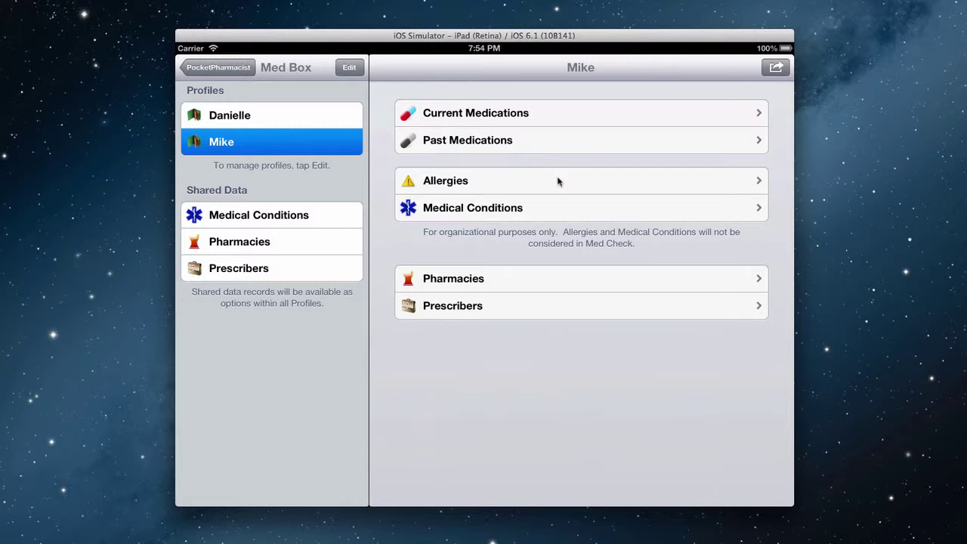
mouse_move(567, 288)
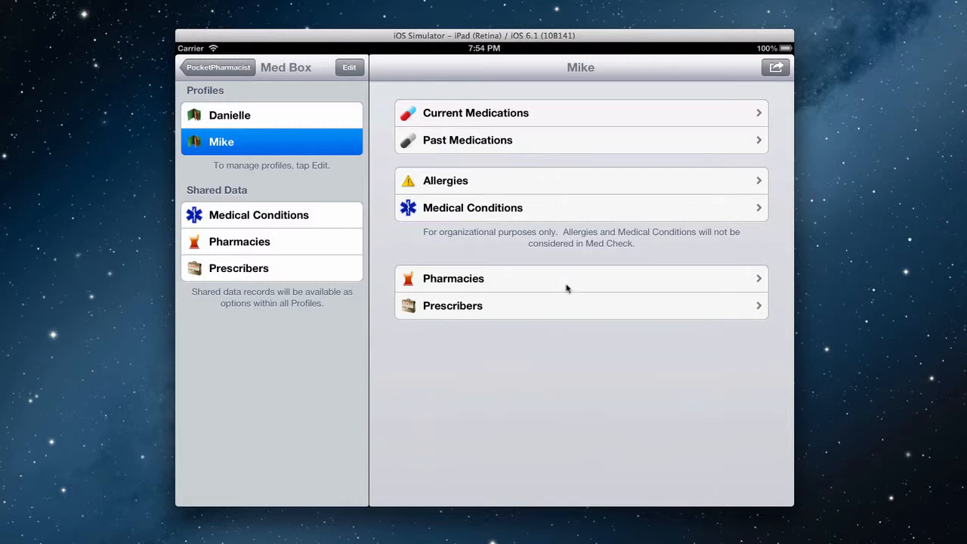
mouse_move(571, 297)
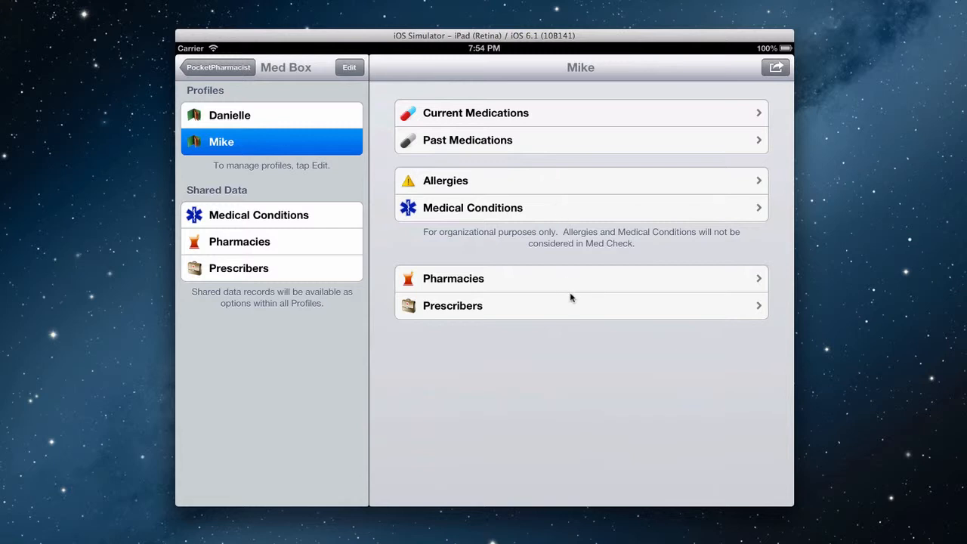
mouse_move(561, 301)
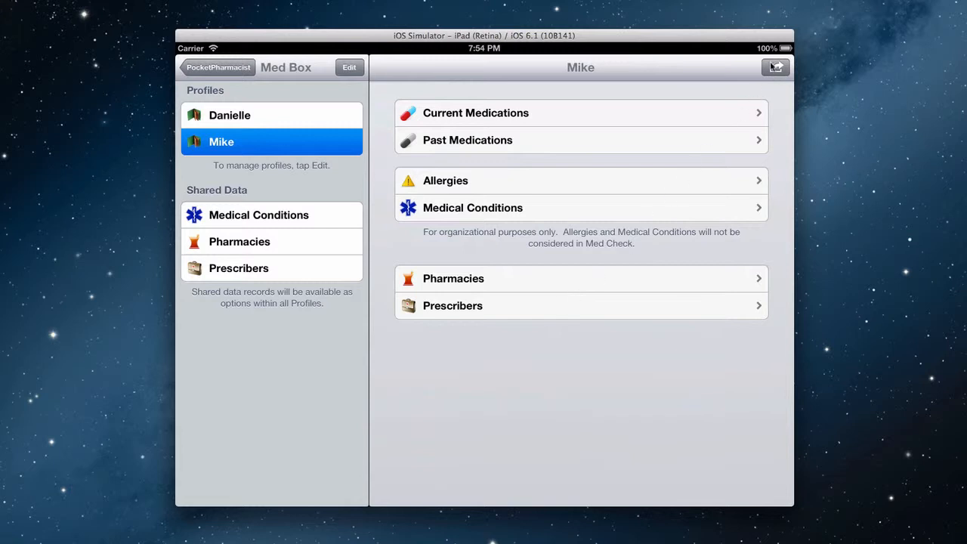
- Open the Share and Print options for Mike's complete profile
left_click(775, 68)
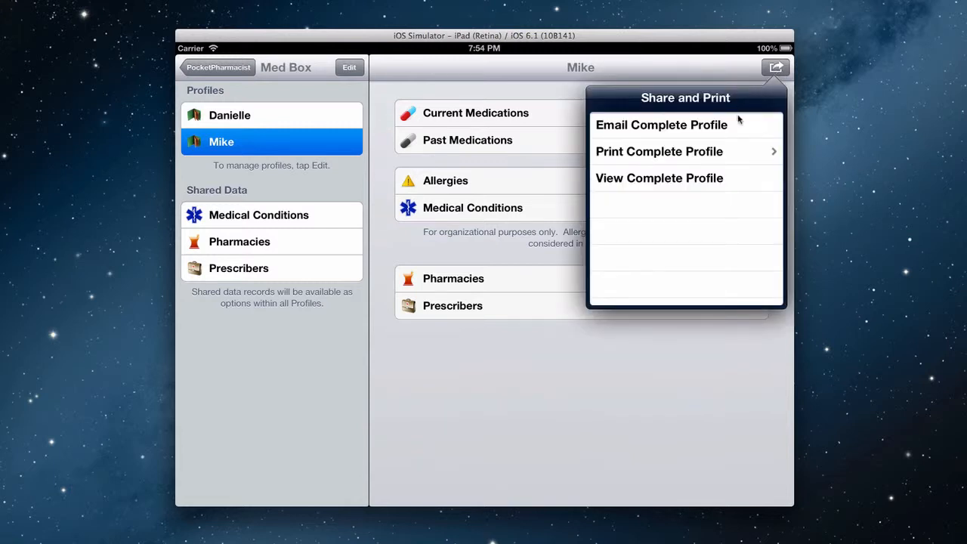
mouse_move(732, 130)
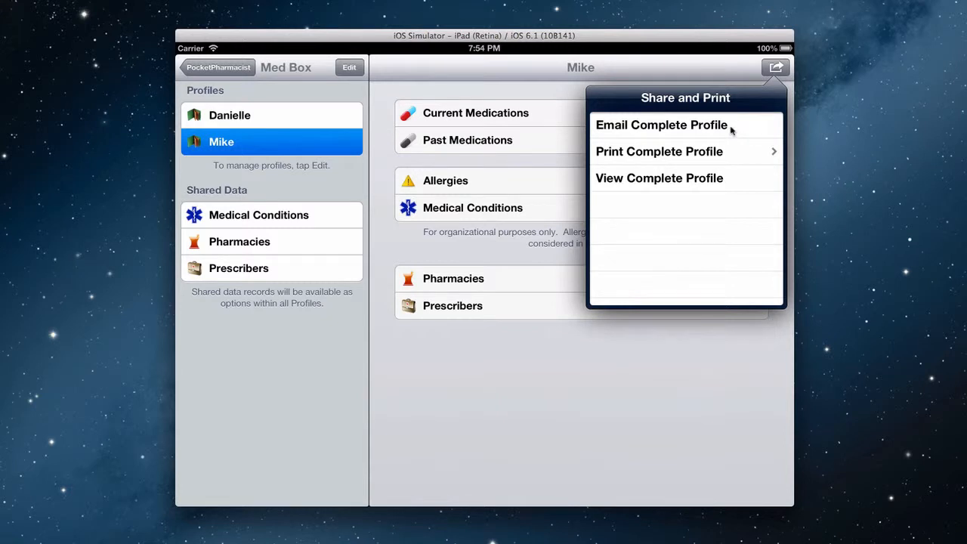
mouse_move(731, 181)
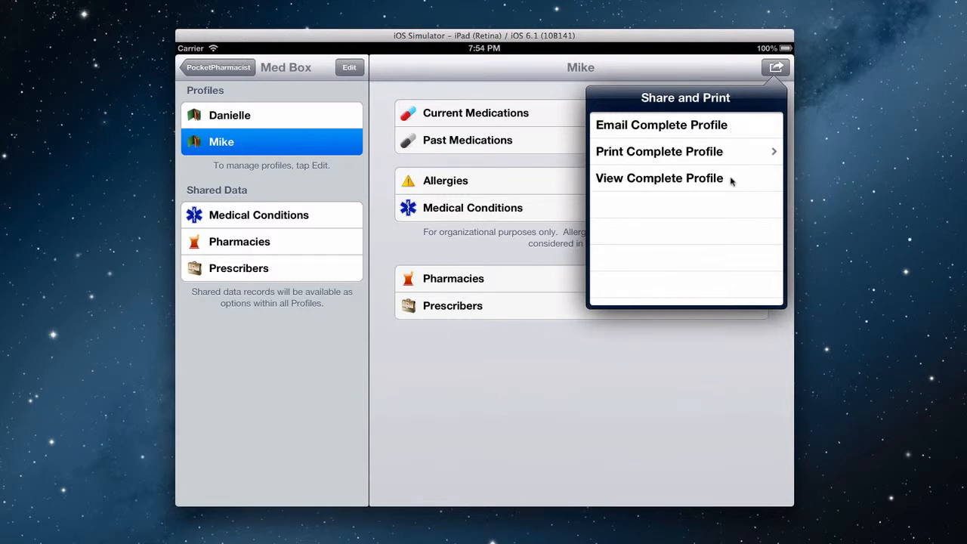
mouse_move(567, 260)
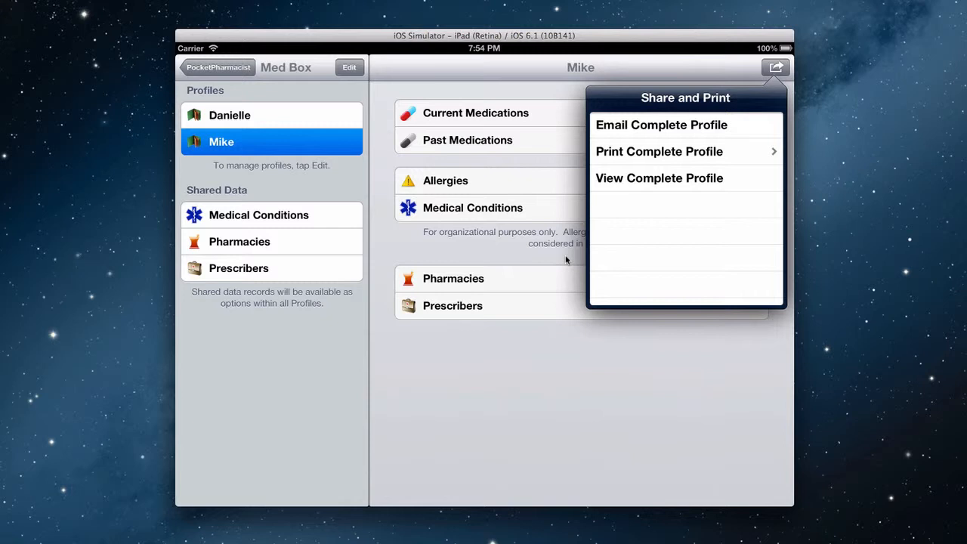